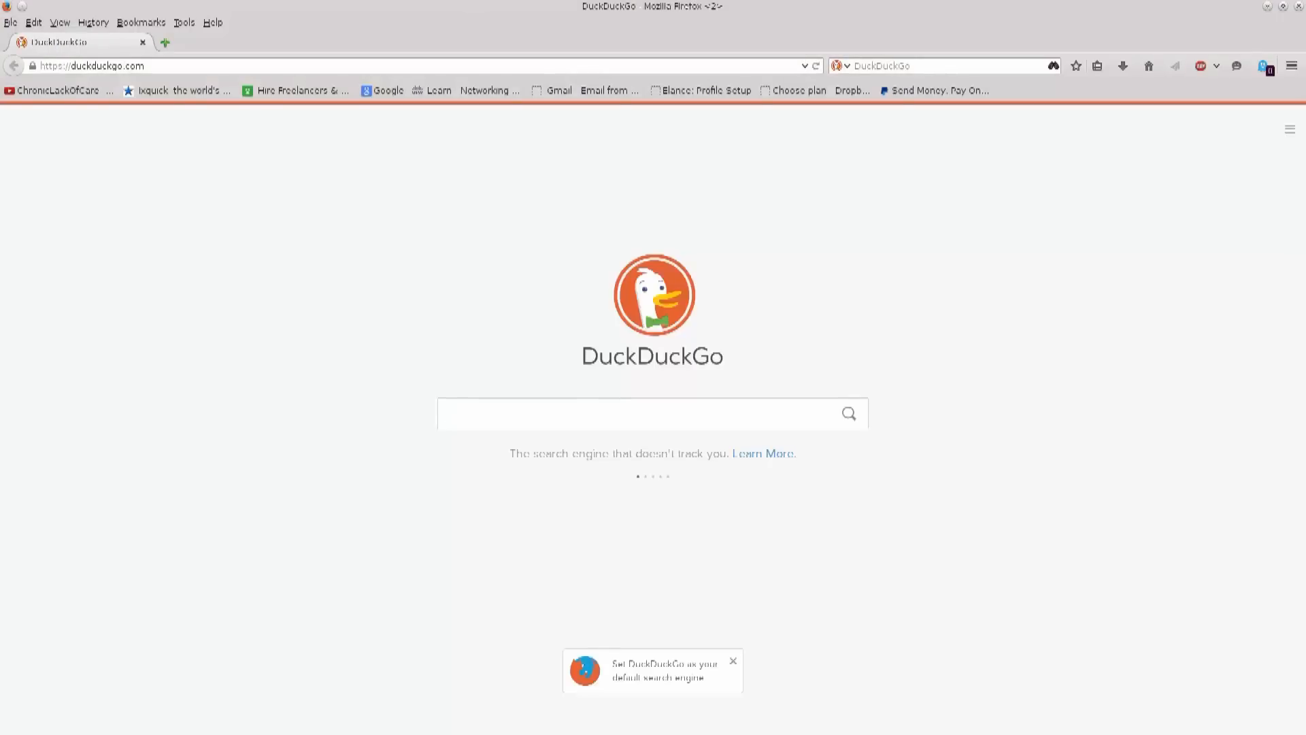
# Search DuckDuckGo for virtualbox and go to the official VirtualBox.org result.
pyautogui.click(633, 414)
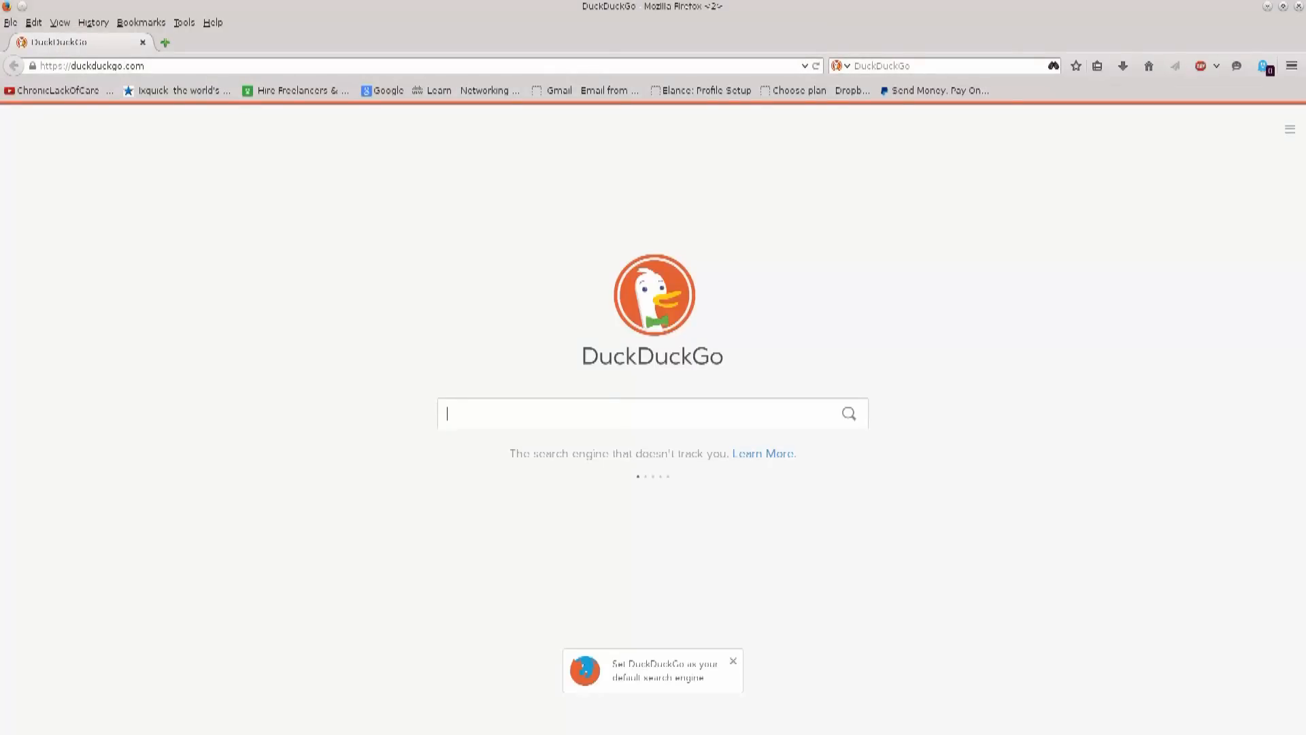
pyautogui.write('virtualbox')
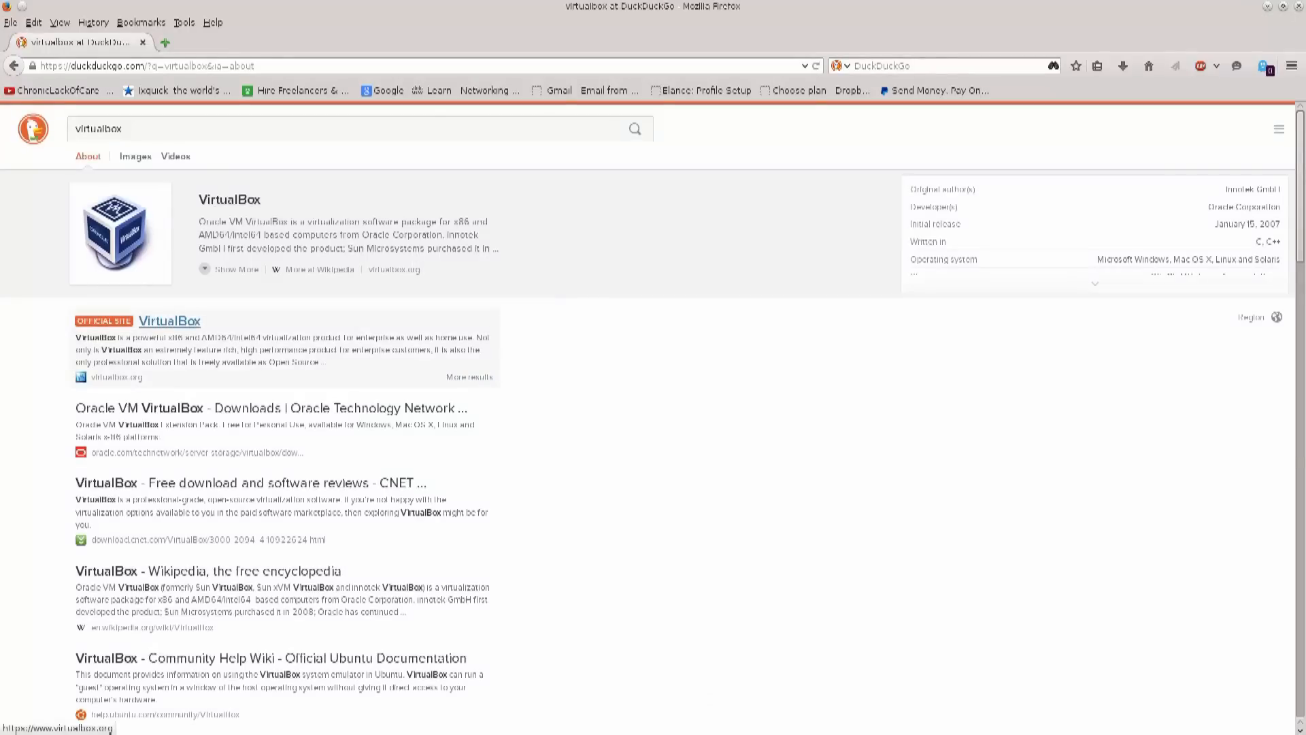
pyautogui.click(170, 321)
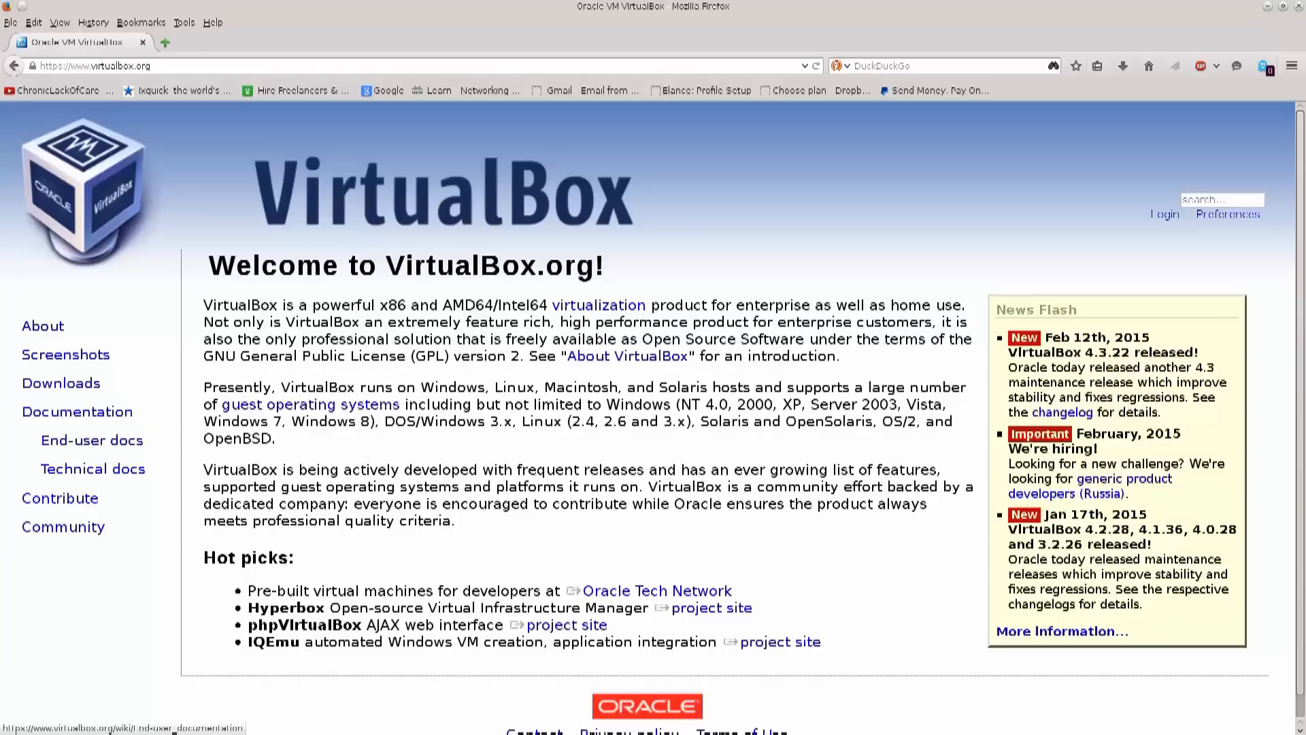
# Navigate to the Downloads page via the left sidebar link.
pyautogui.click(91, 439)
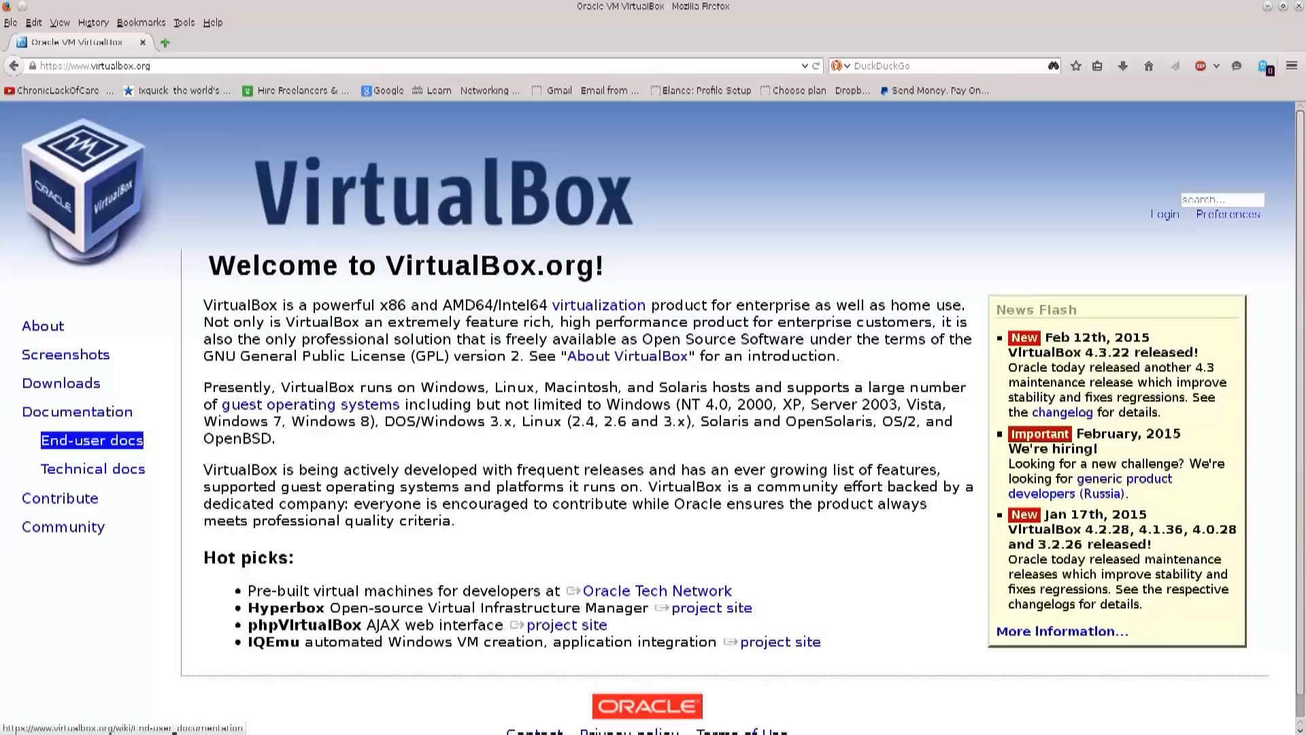
pyautogui.click(92, 468)
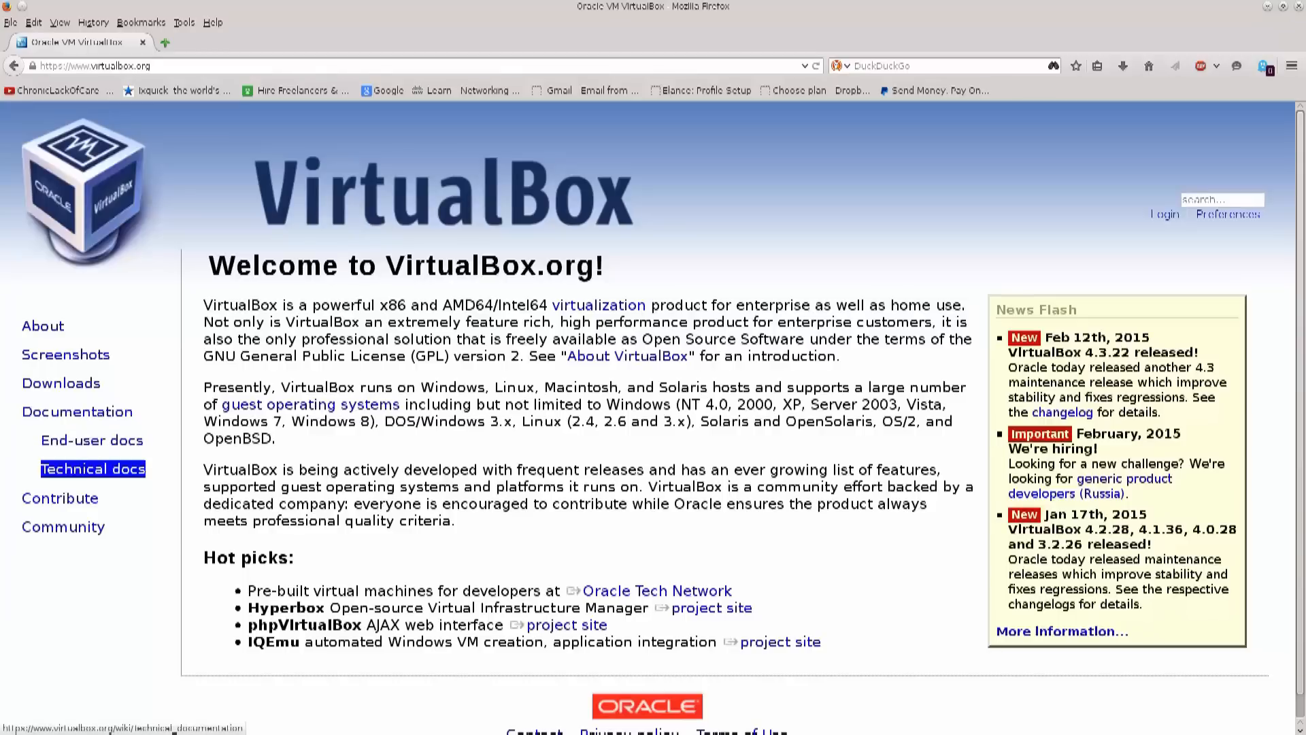
pyautogui.moveTo(61, 383)
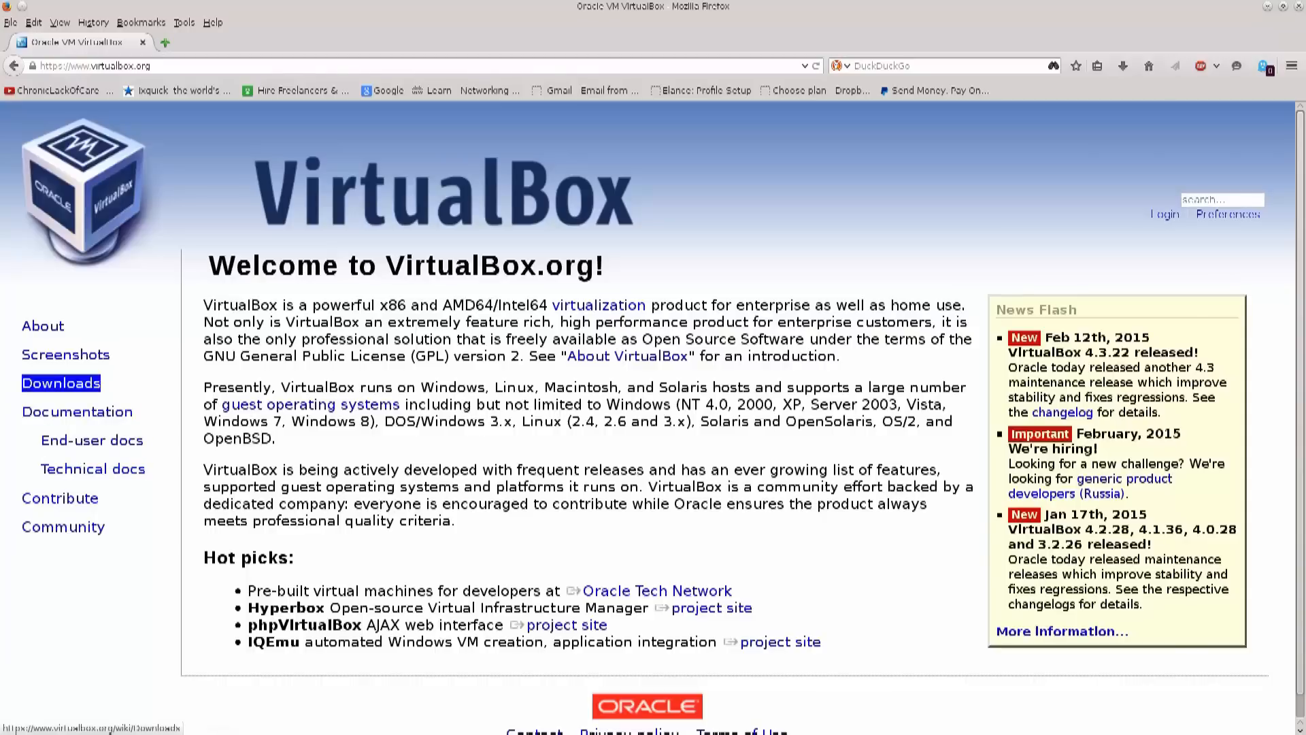
pyautogui.click(59, 384)
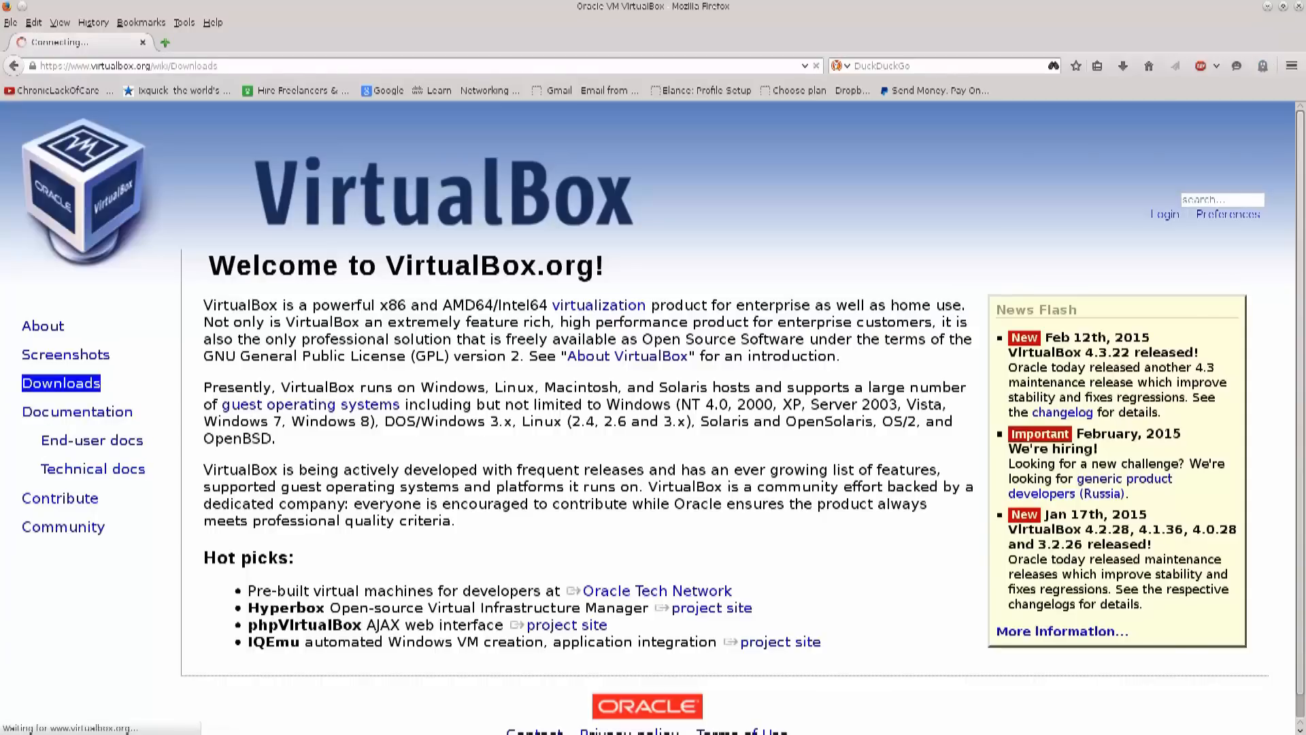
# Follow the 'VirtualBox 4.3.22 for Linux hosts' platform package link.
pyautogui.click(60, 382)
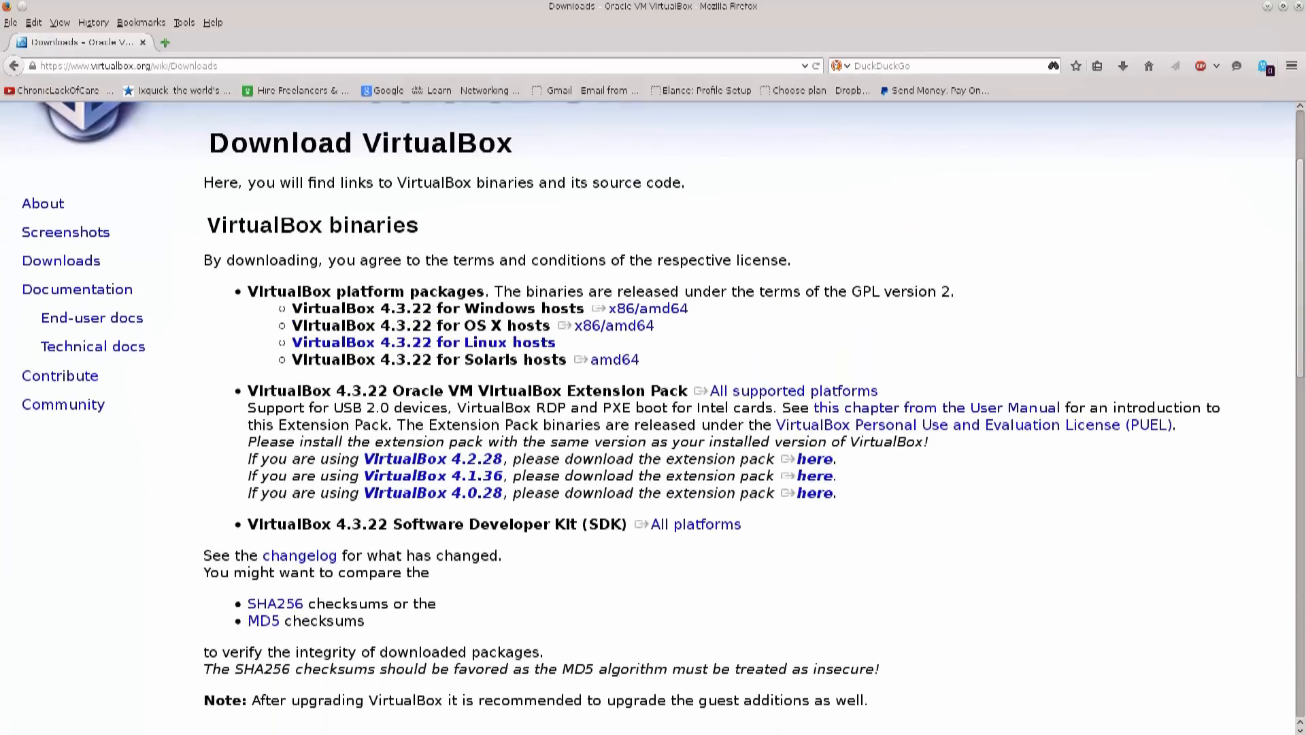
pyautogui.moveTo(248, 291); pyautogui.dragTo(521, 309)
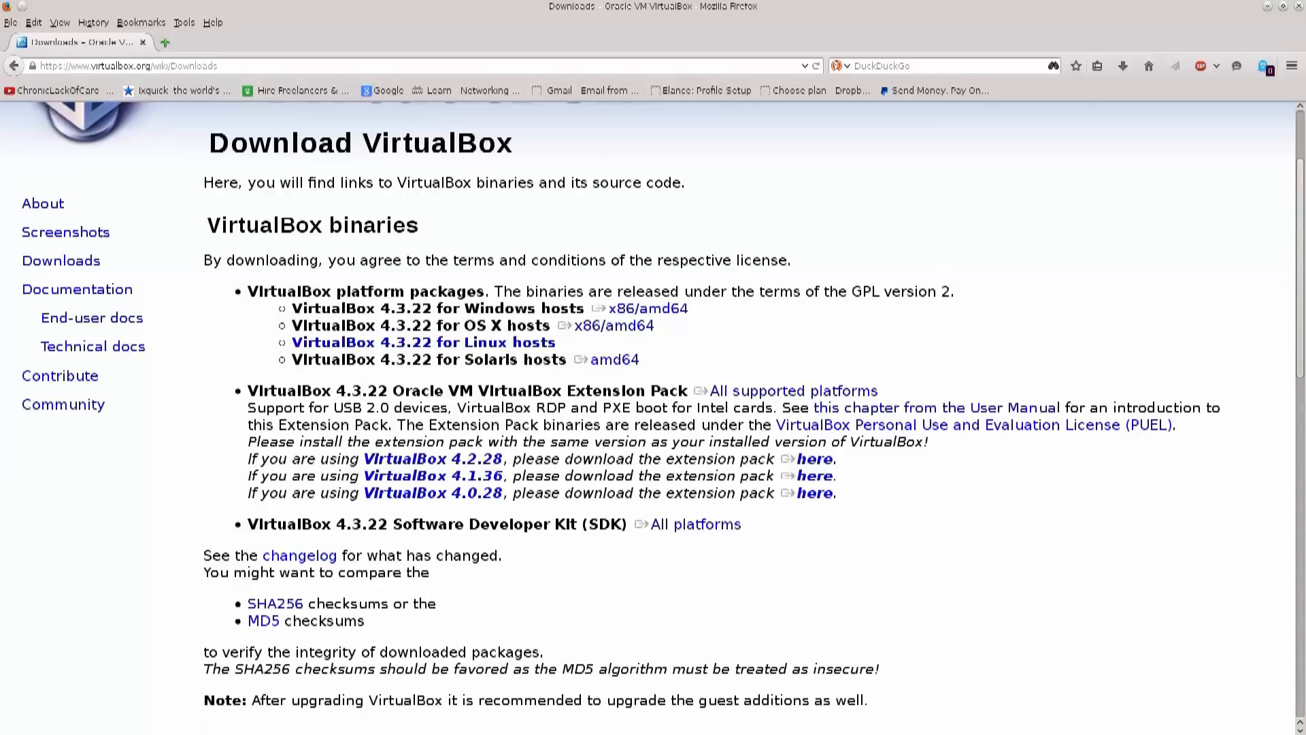
pyautogui.doubleClick(491, 359)
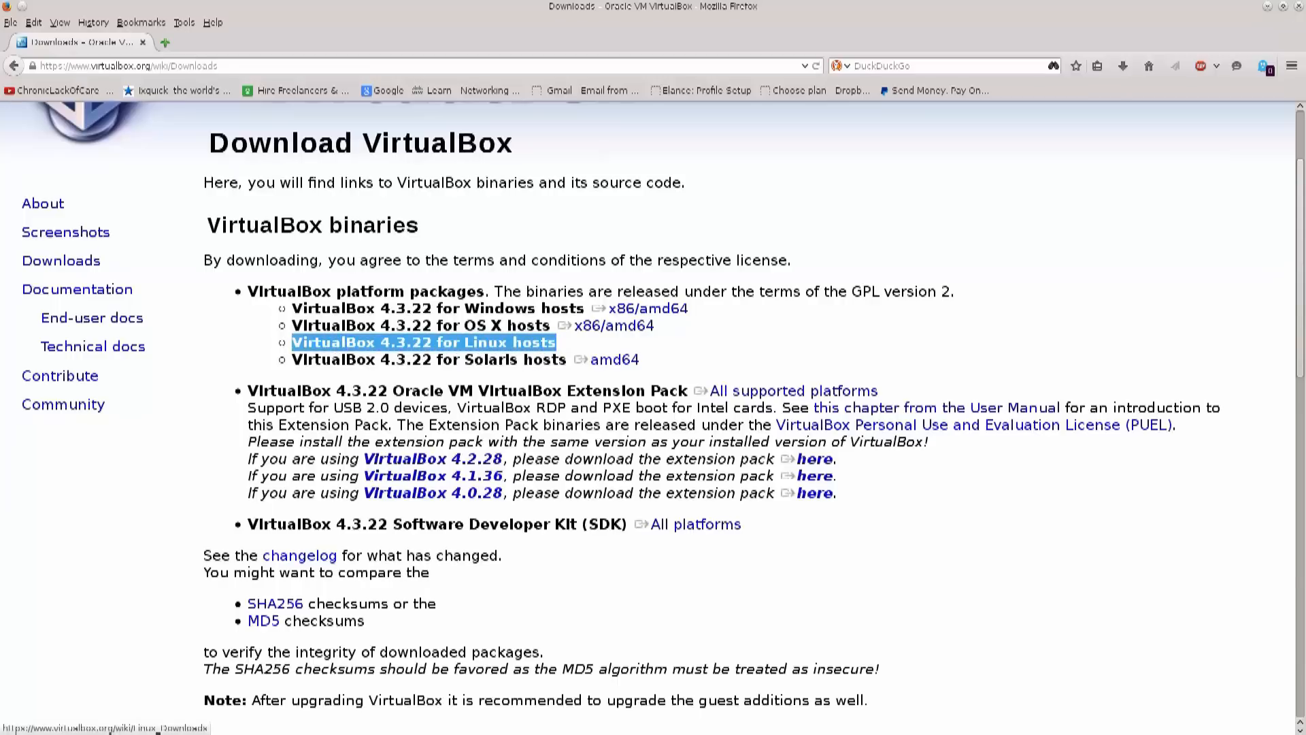
pyautogui.click(423, 341)
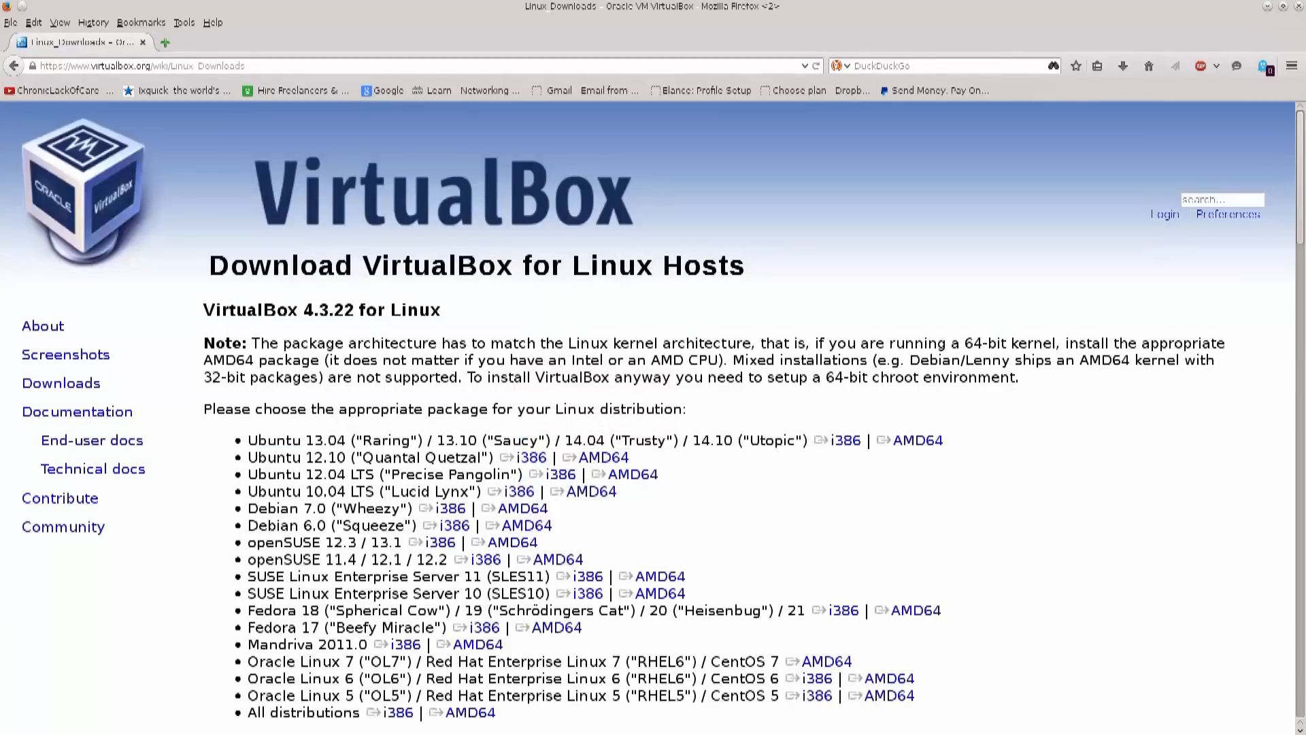
# Scroll the Linux distribution list and highlight the Fedora 18 entry.
pyautogui.scroll(-3)
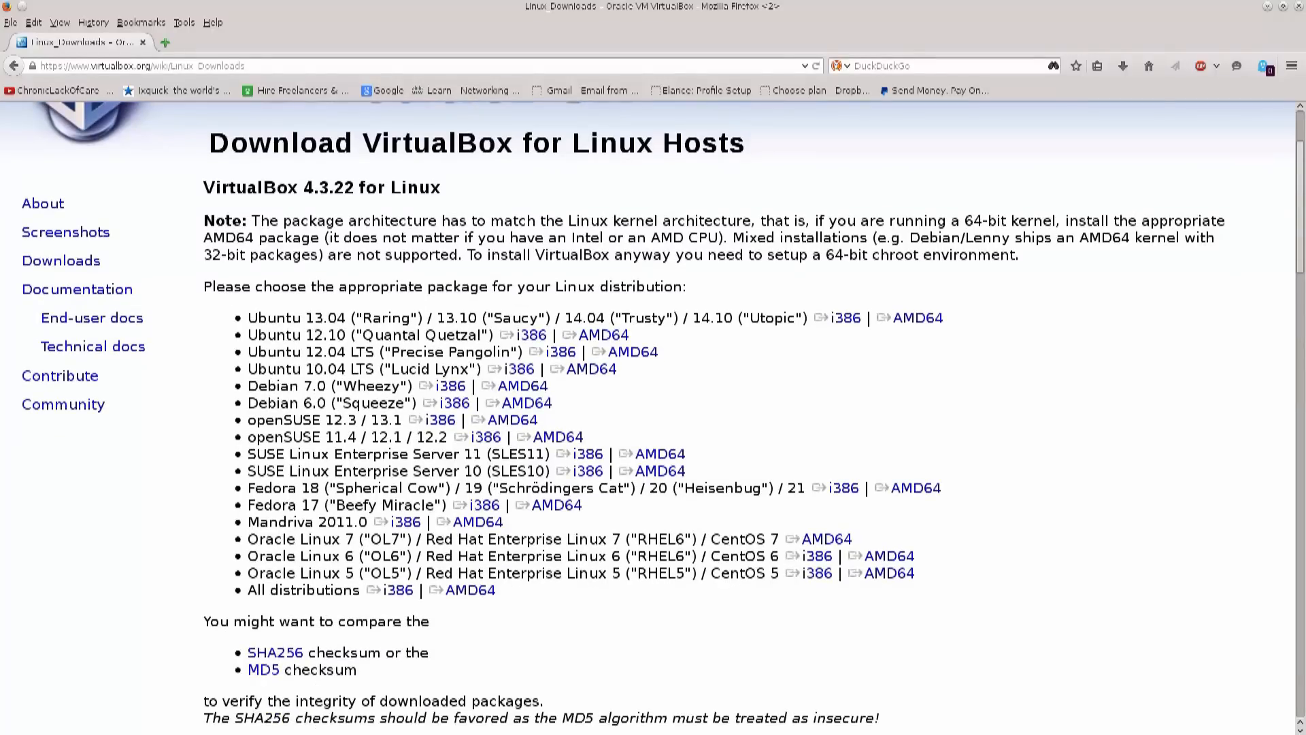
pyautogui.doubleClick(274, 317)
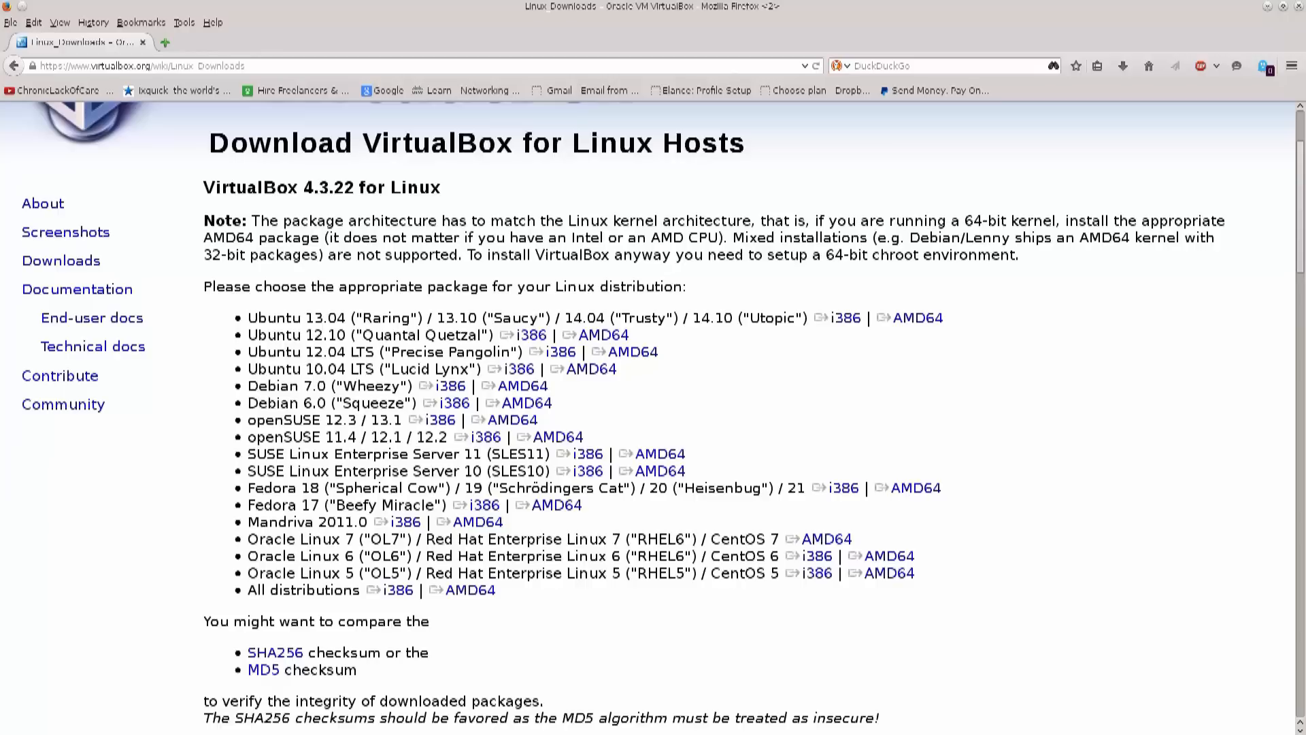
pyautogui.doubleClick(279, 419)
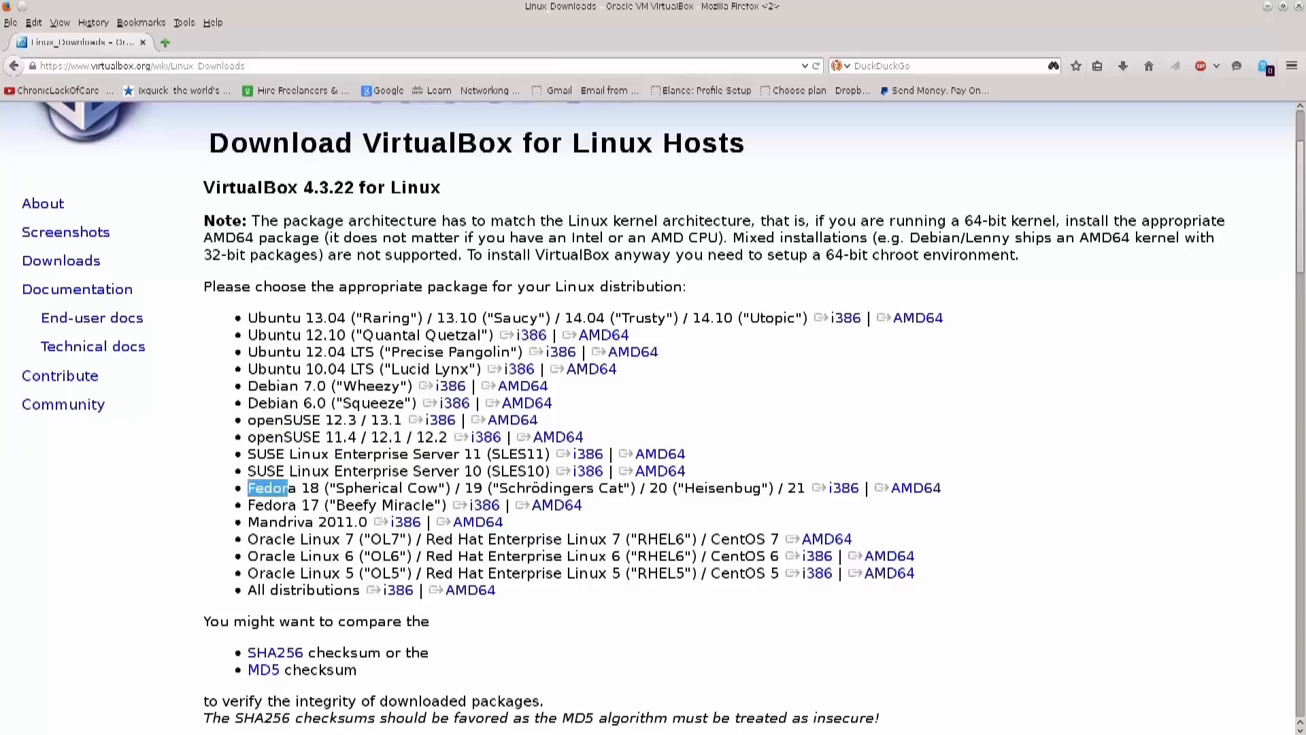
pyautogui.moveTo(248, 487); pyautogui.dragTo(318, 487)
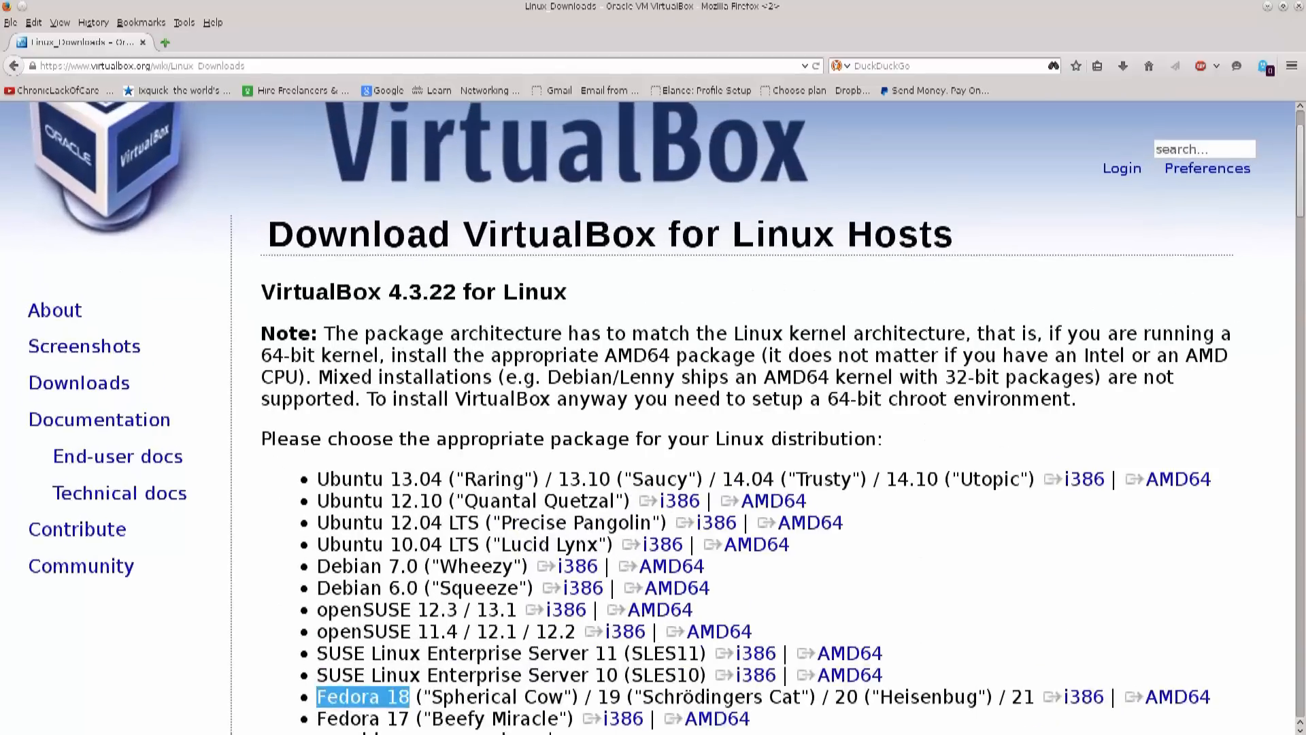
pyautogui.scroll(-3)
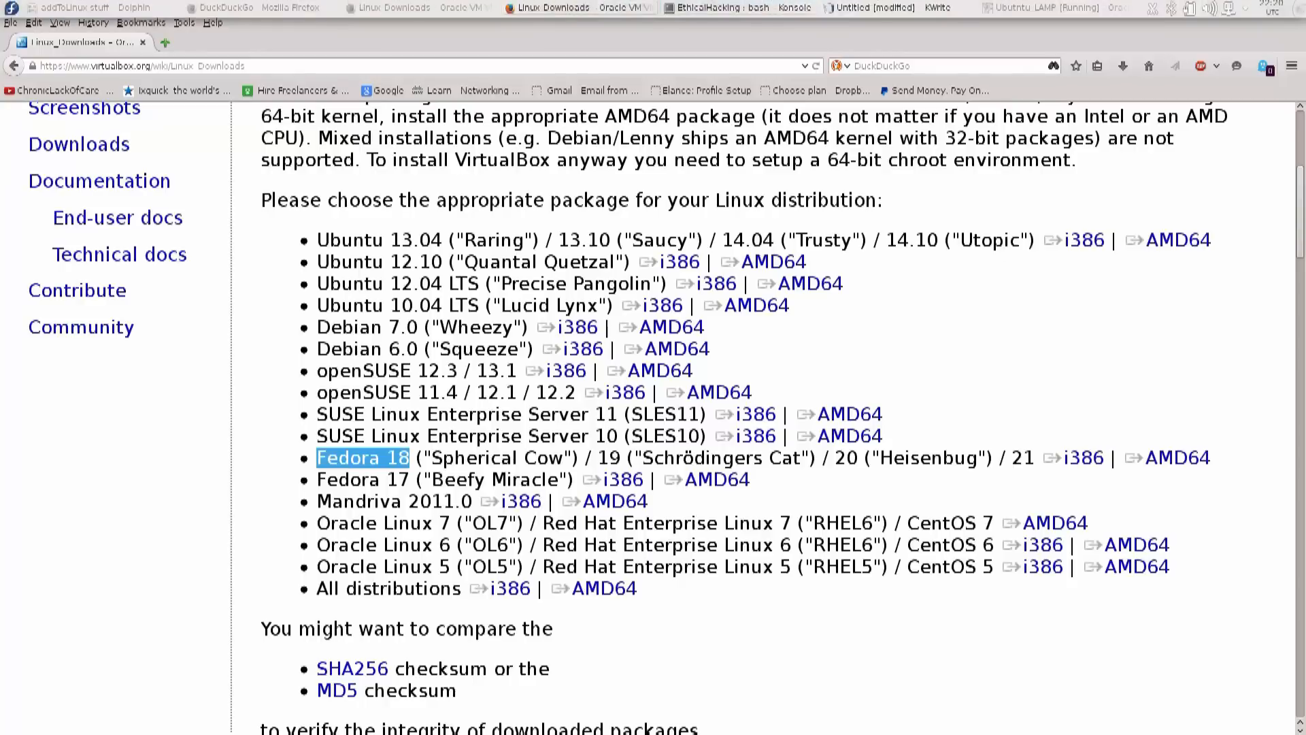
pyautogui.moveTo(545, 8)
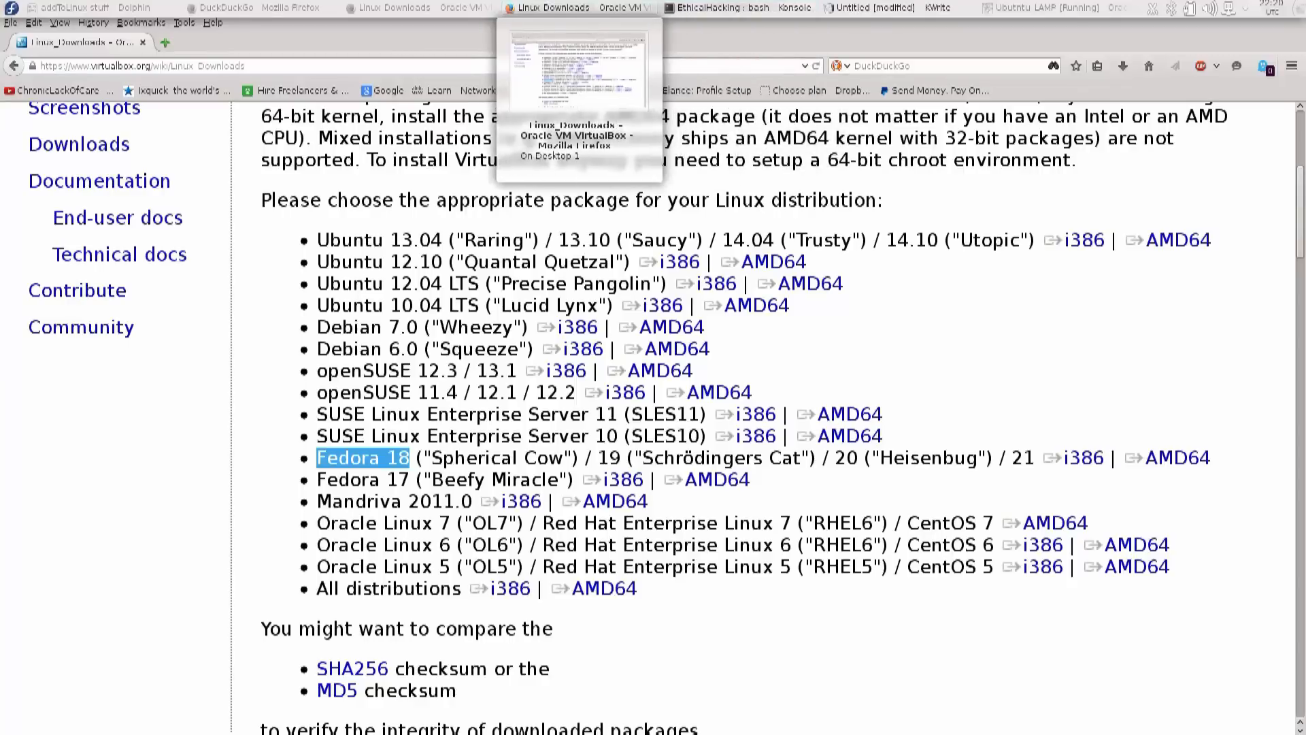
# Switch to Konsole and run uname -a to show the kernel details.
pyautogui.click(715, 8)
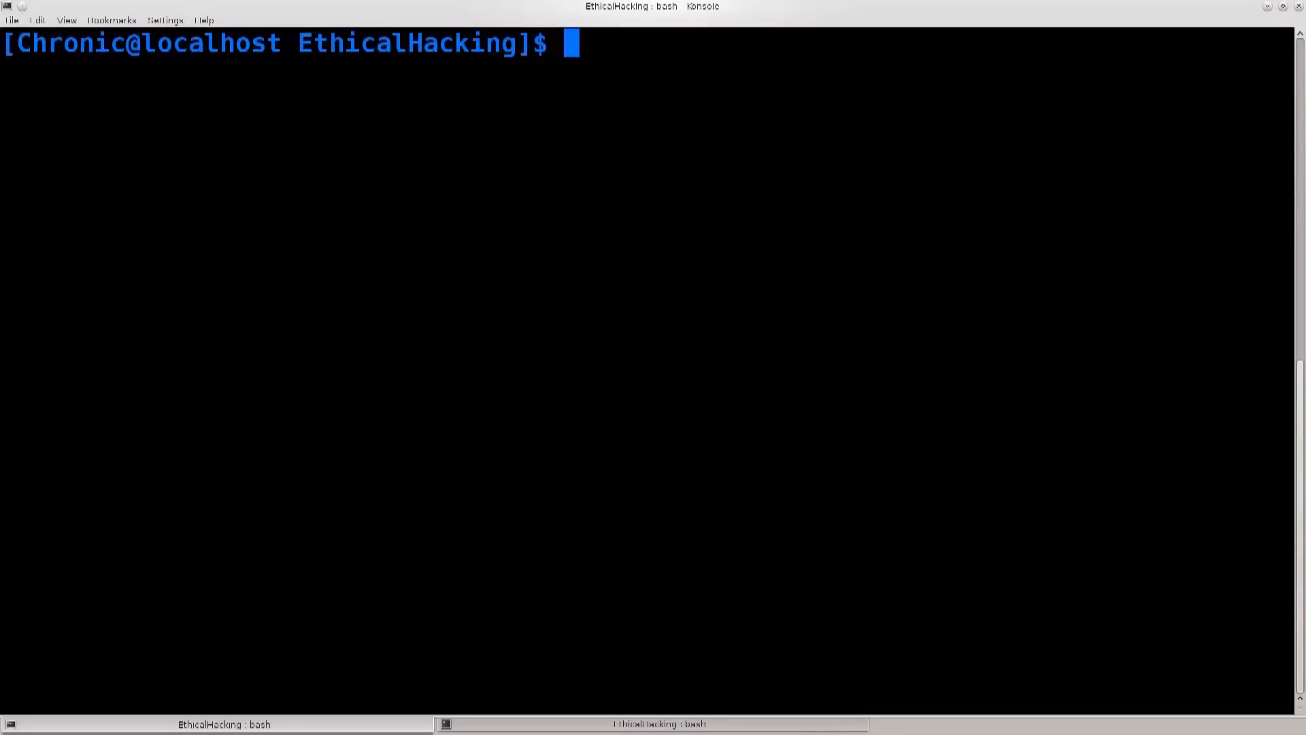
pyautogui.write('uname')
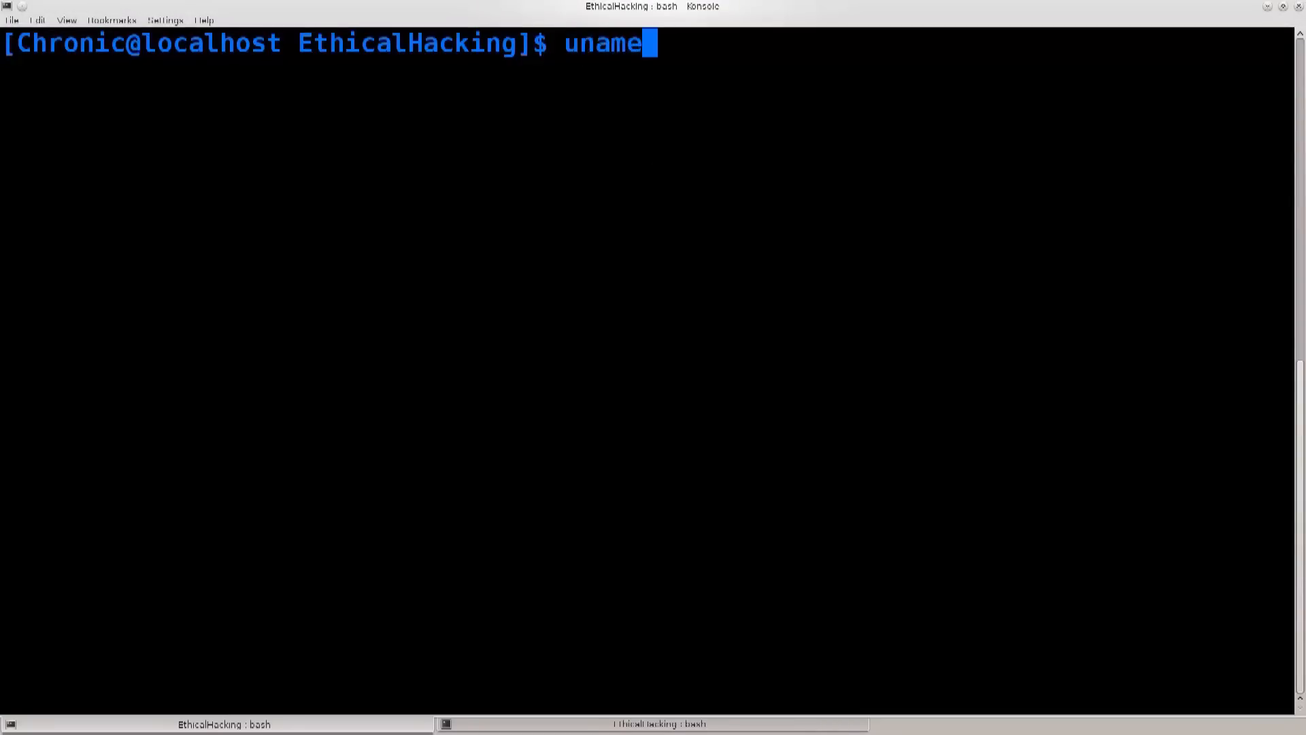
pyautogui.press('Return')
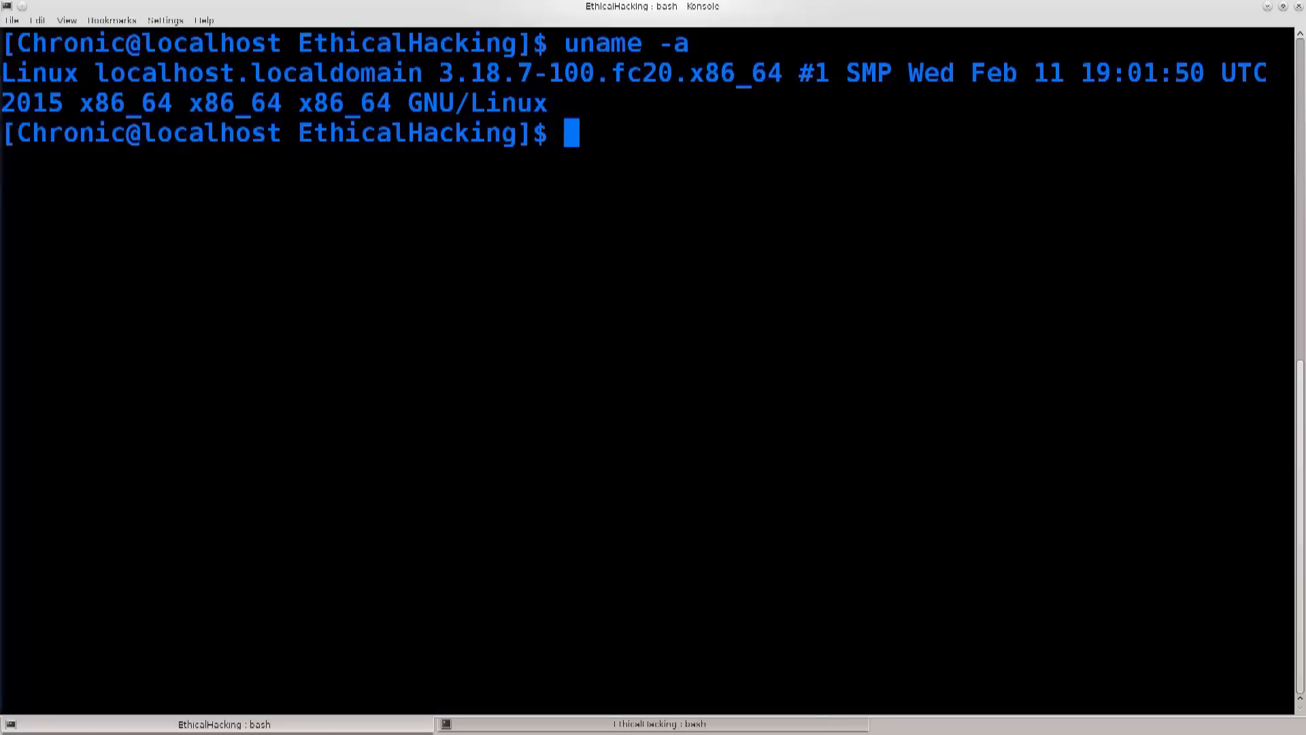
# Highlight Linux, the fc20 release and the x86_64 architecture in the output.
pyautogui.doubleClick(38, 73)
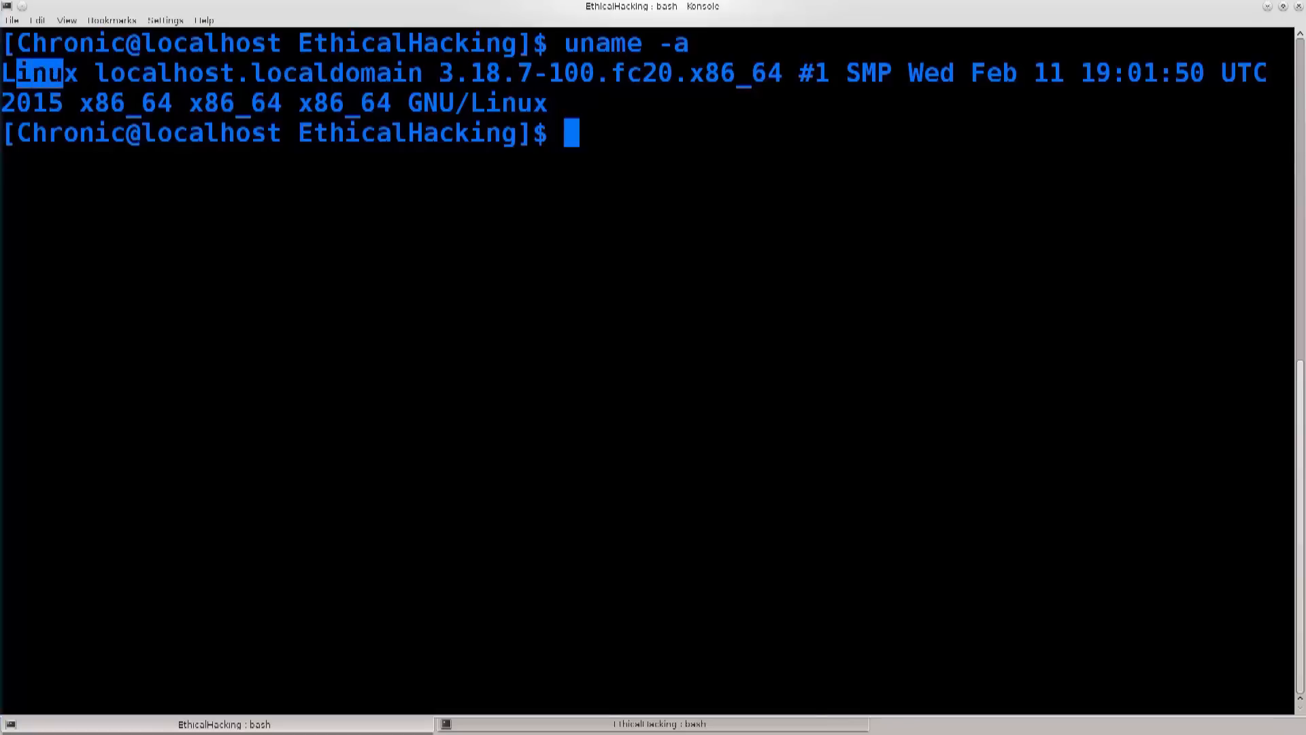
pyautogui.doubleClick(39, 74)
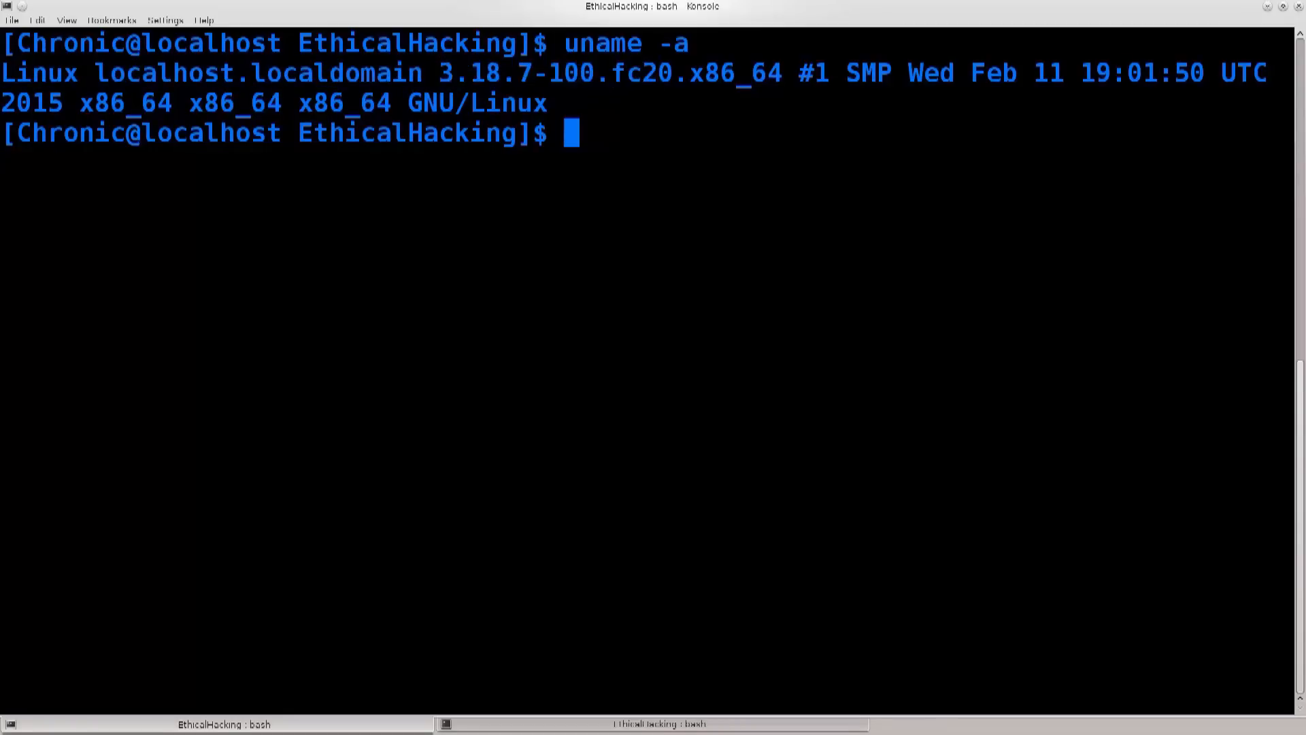
pyautogui.doubleClick(644, 73)
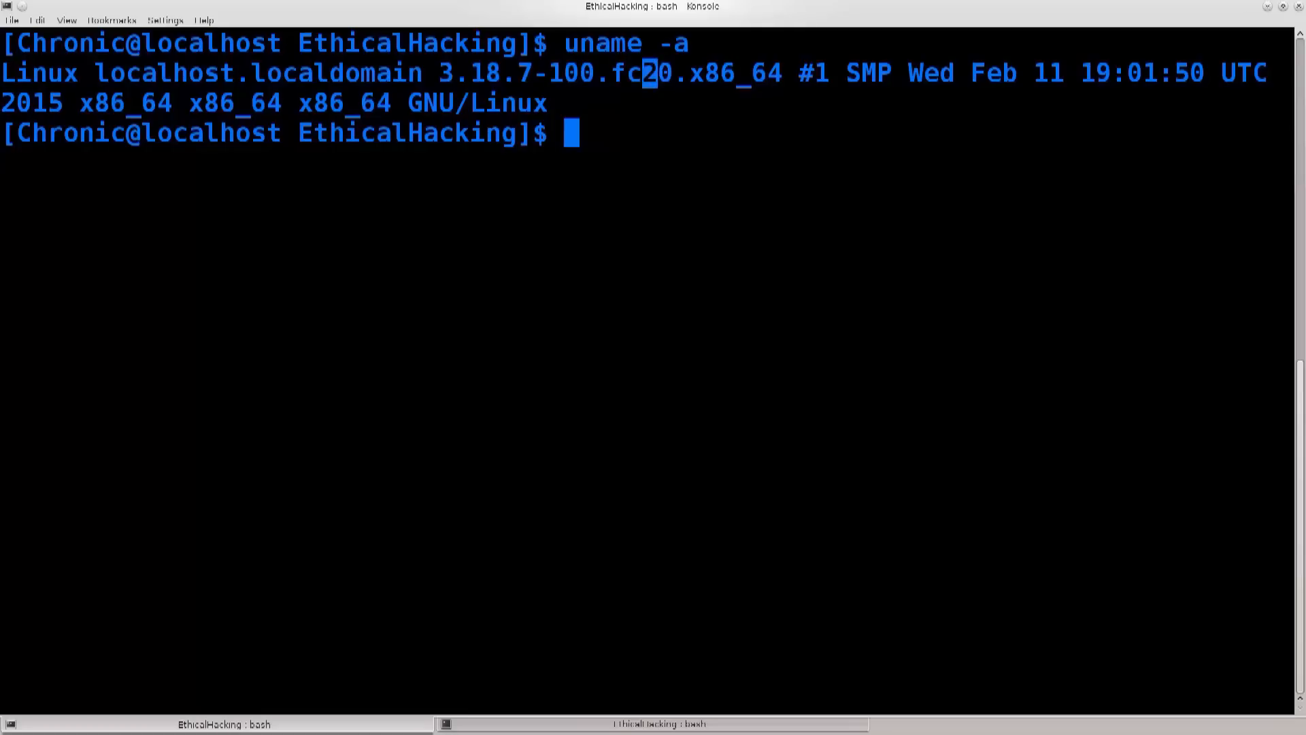
pyautogui.doubleClick(712, 73)
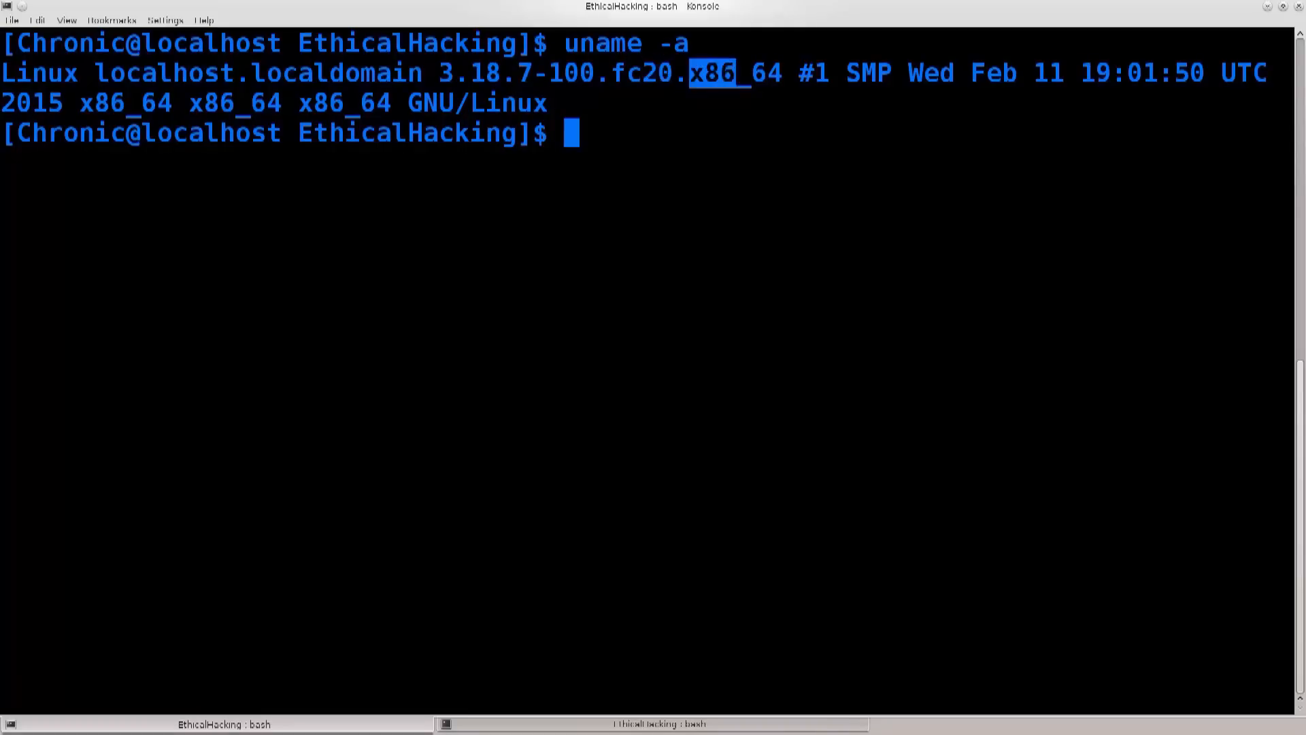
pyautogui.moveTo(688, 74); pyautogui.dragTo(781, 73)
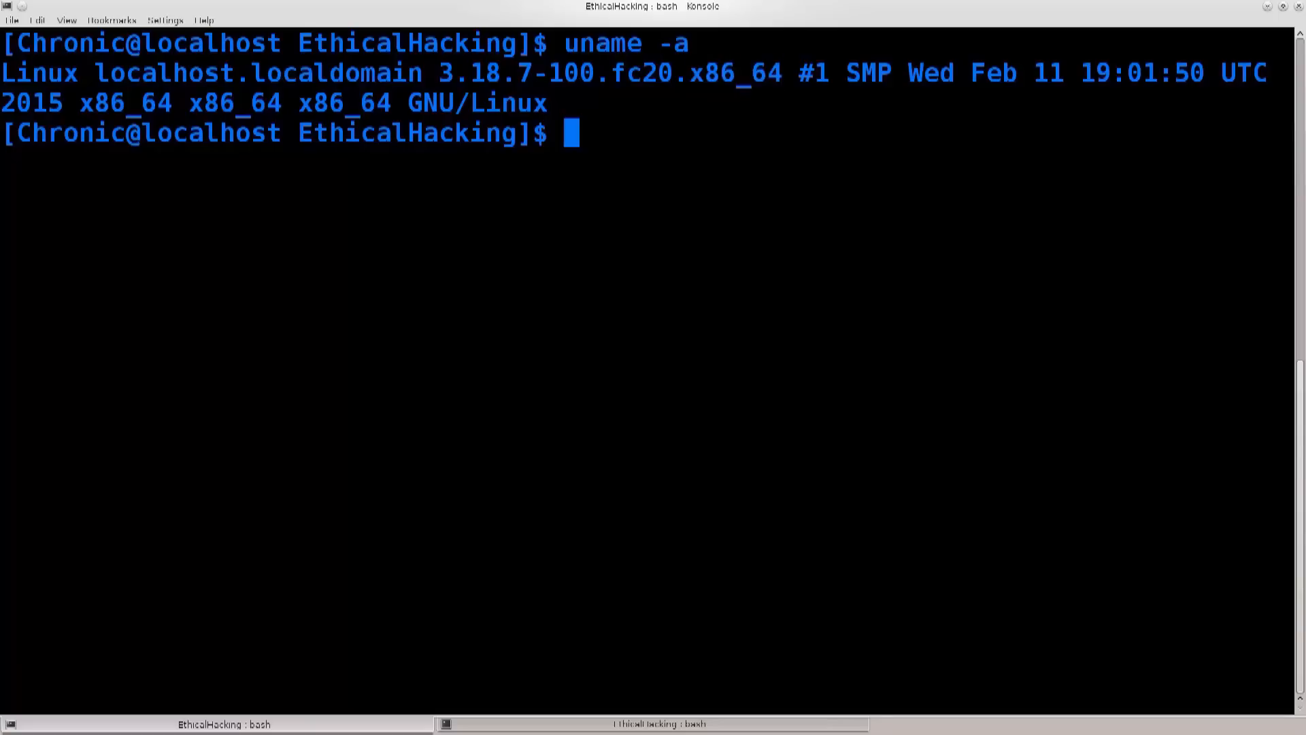
pyautogui.doubleClick(761, 73)
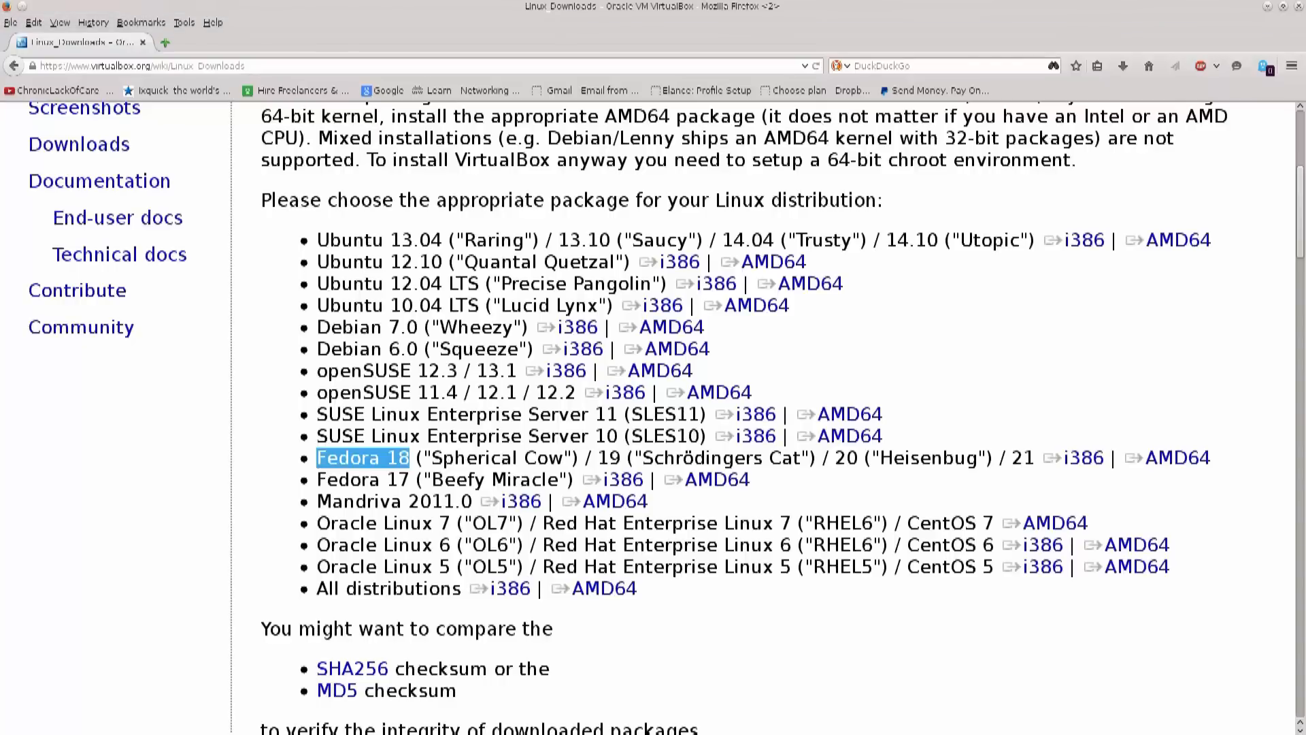
# Download the Fedora 18/19/20/21 VirtualBox RPM, choosing Save File.
pyautogui.click(1174, 457)
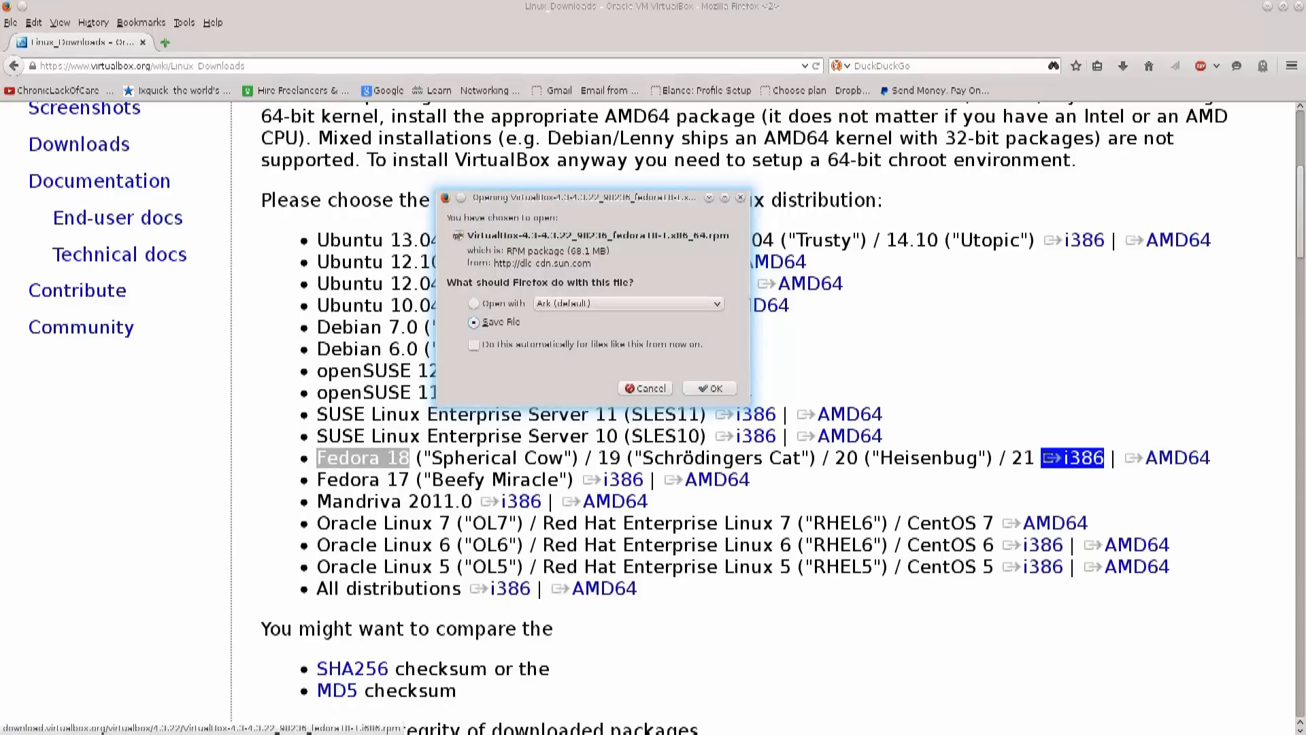
pyautogui.click(839, 413)
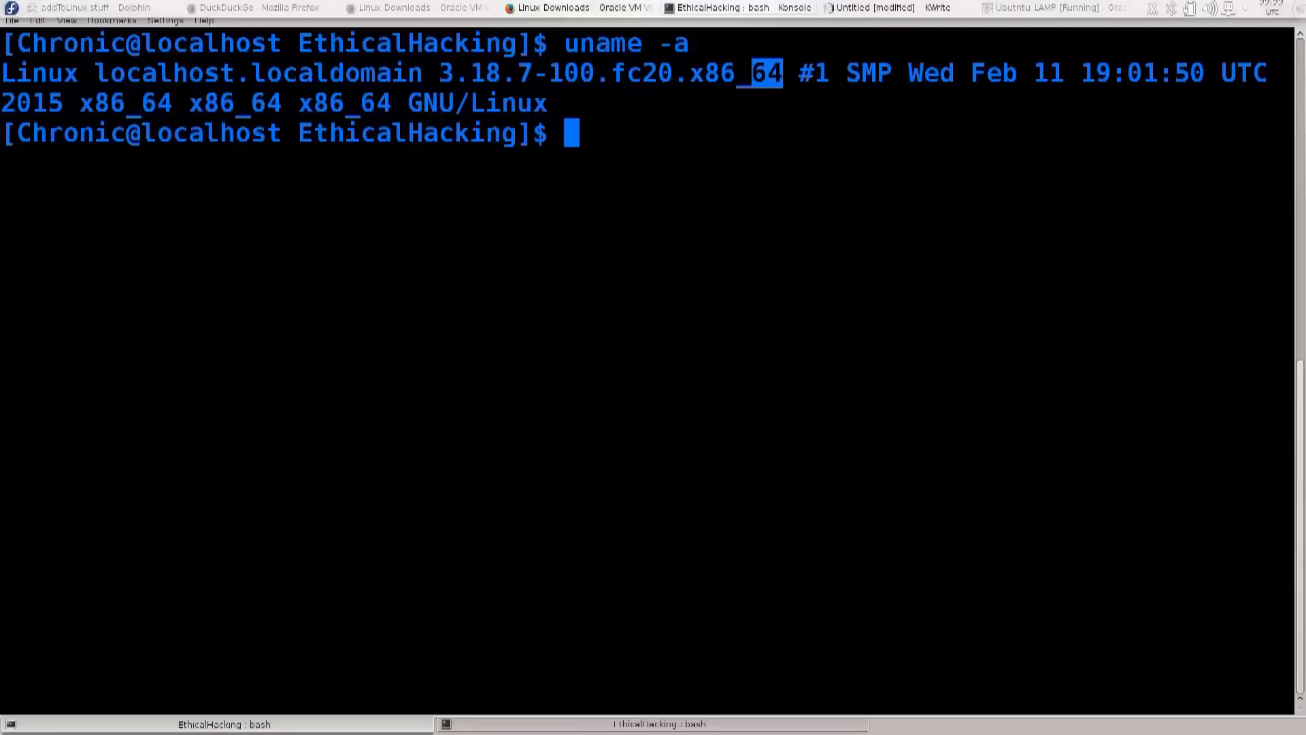
# Clear the terminal and become root with su.
pyautogui.write('cle')
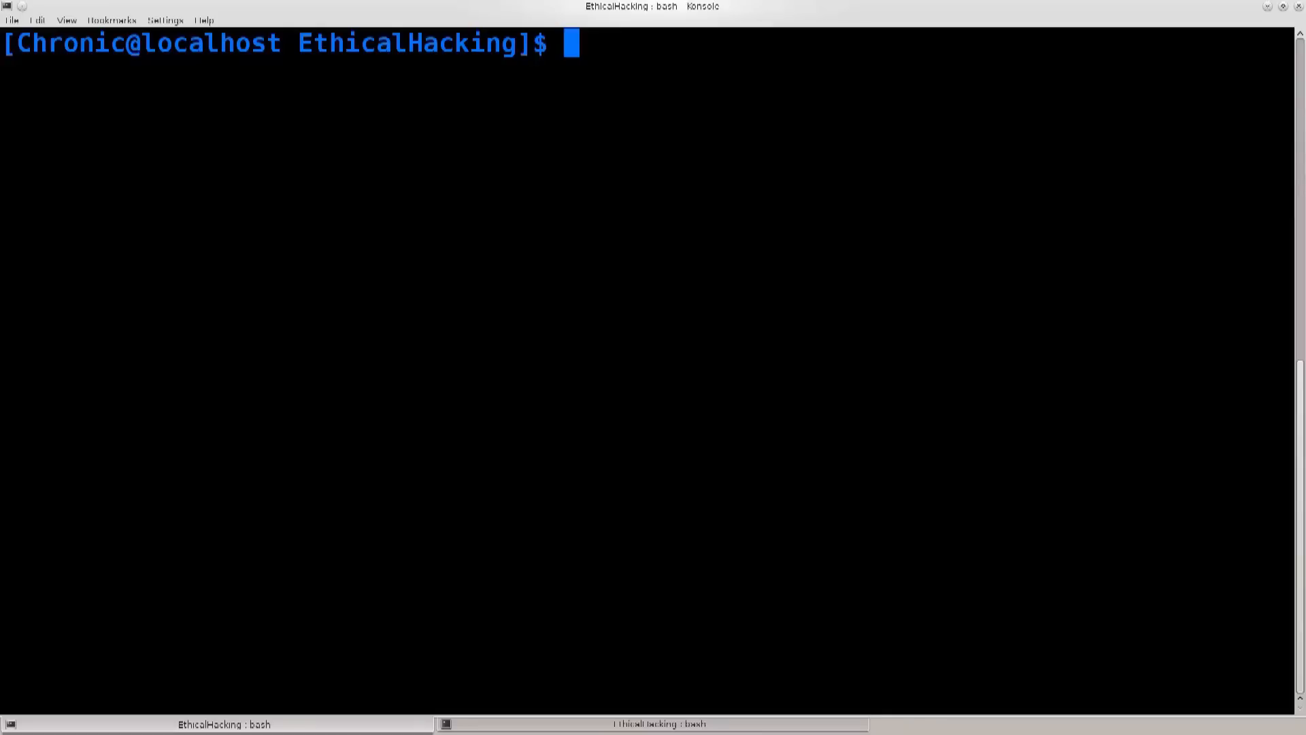
pyautogui.write('su')
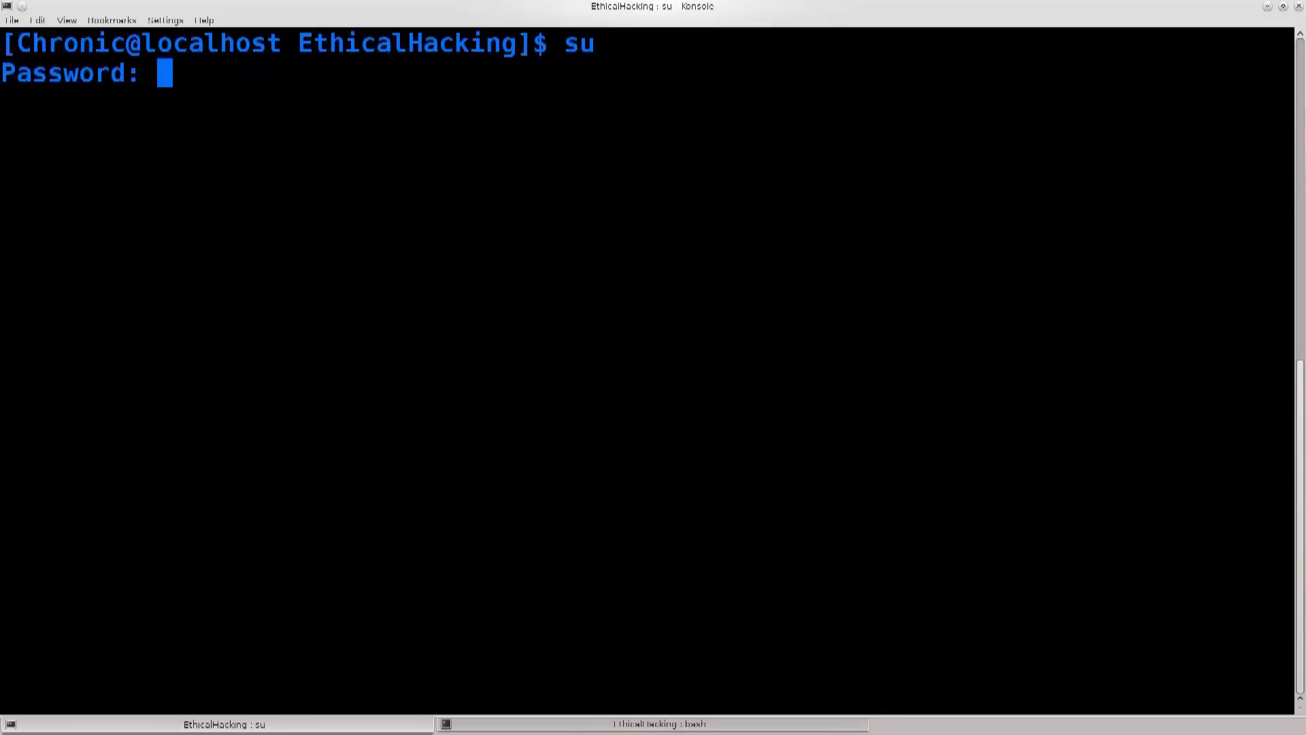
pyautogui.press('Return')
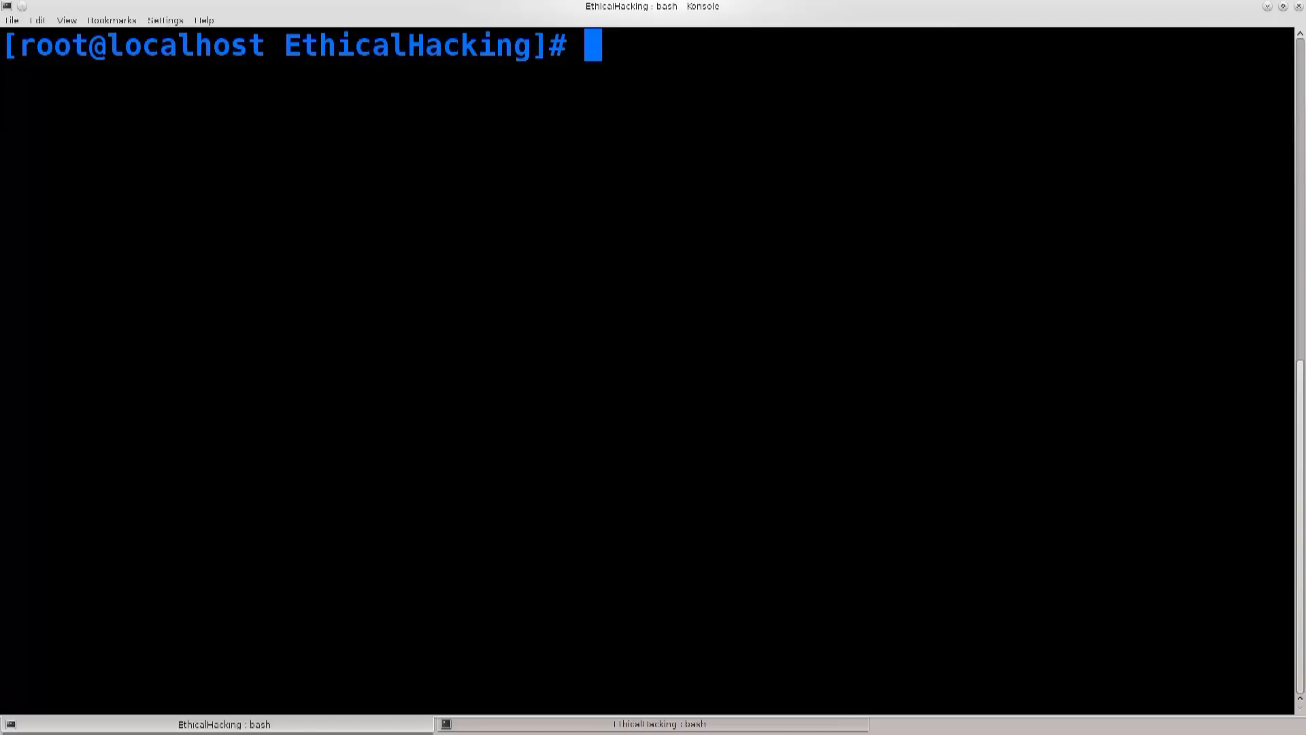
# List /home/Chronic/Downloads/VirtualBox-4.3-4.3.22_98236_fedora18-1.x86_64.rpm to confirm it exists.
pyautogui.write('ls')
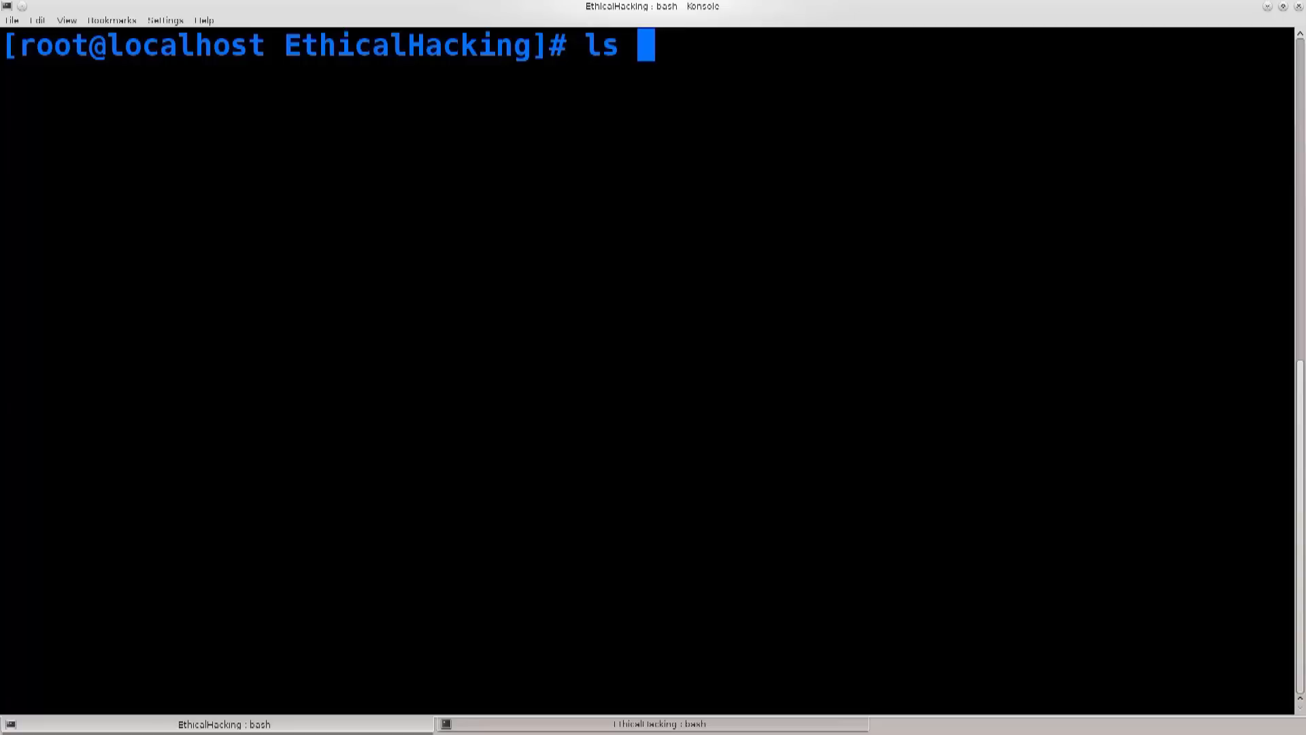
pyautogui.write('/')
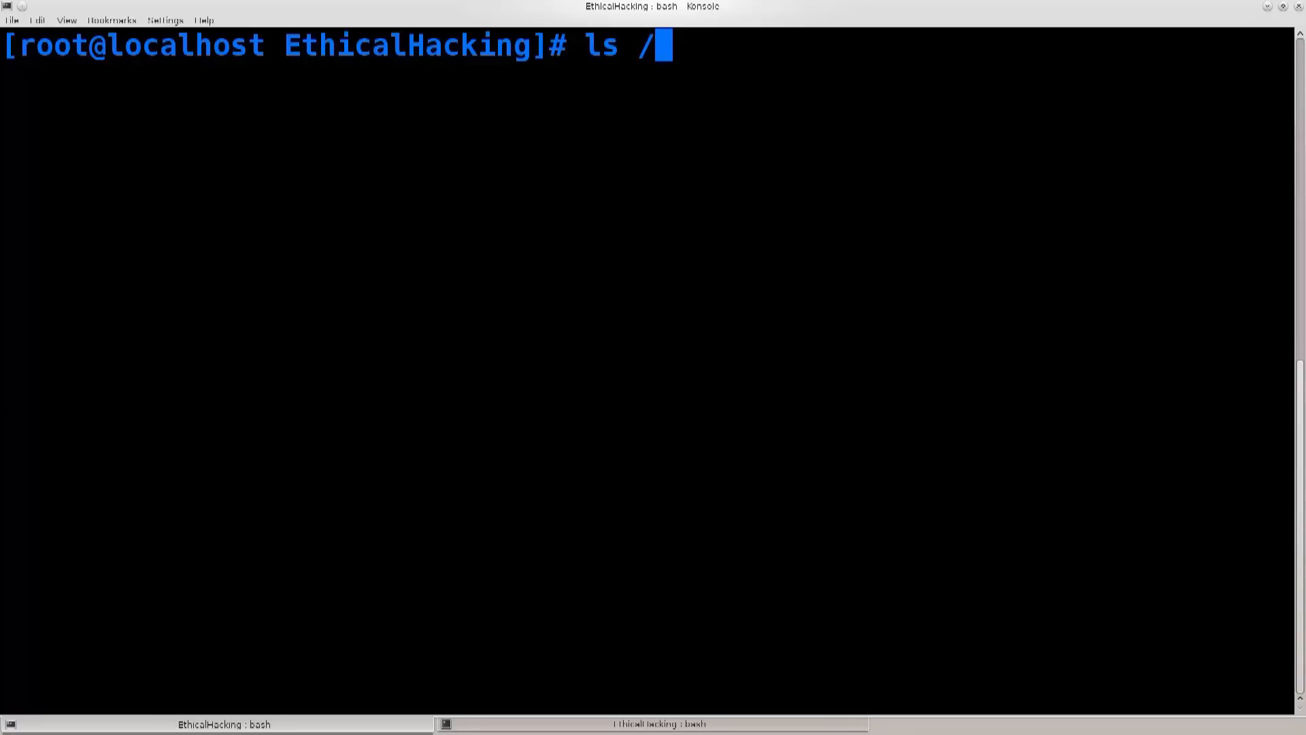
pyautogui.write('home/')
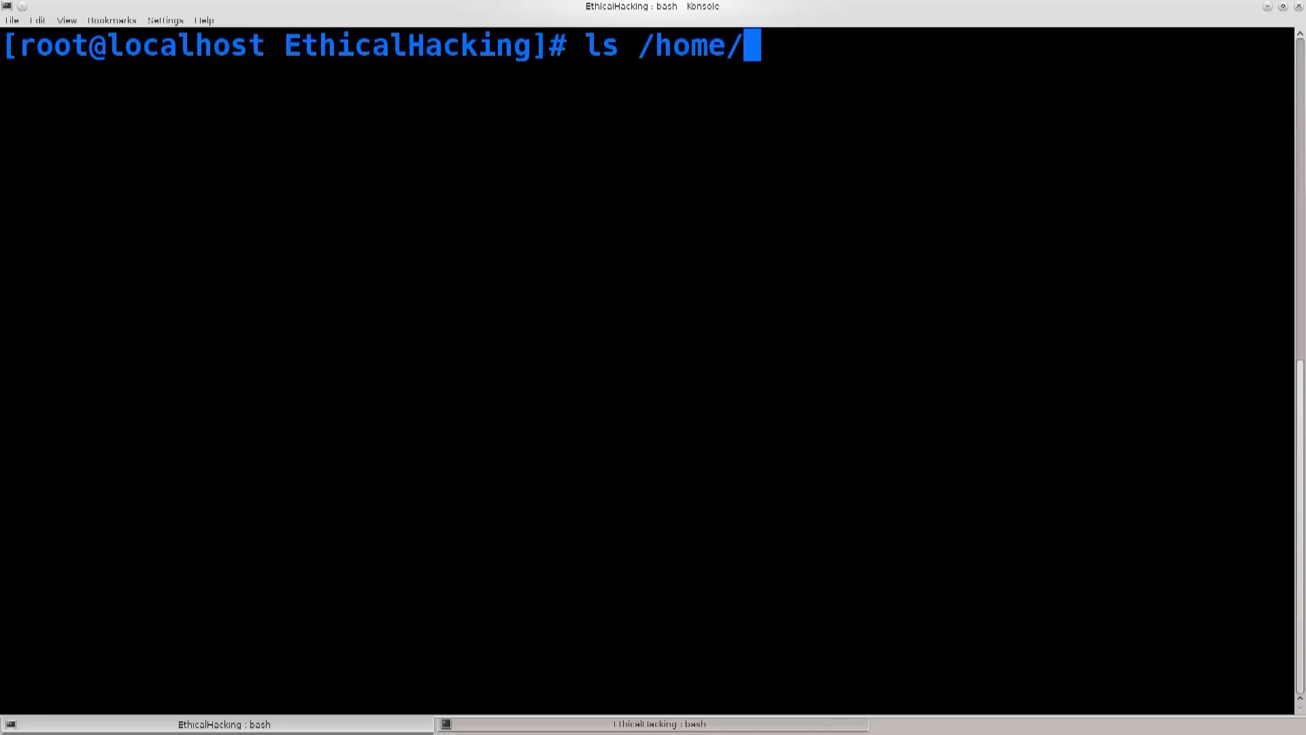
pyautogui.write('Chronic/')
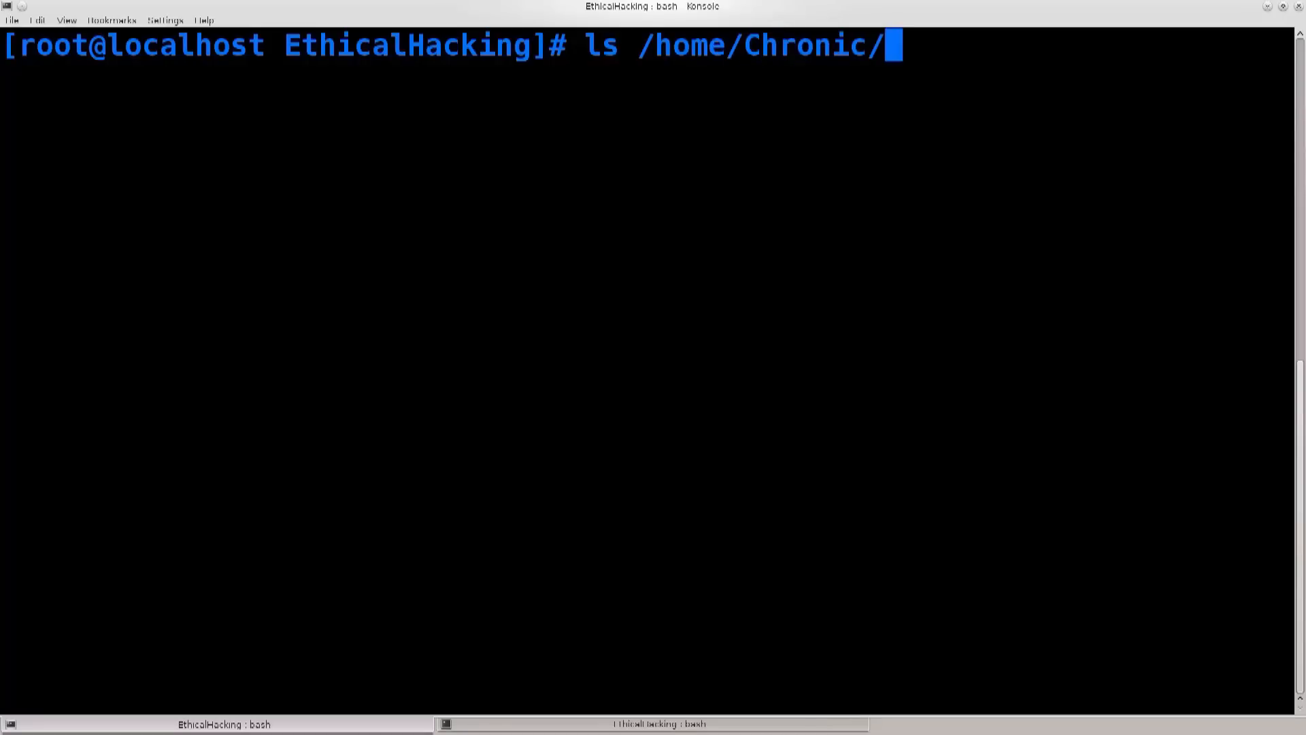
pyautogui.write('Downloads/')
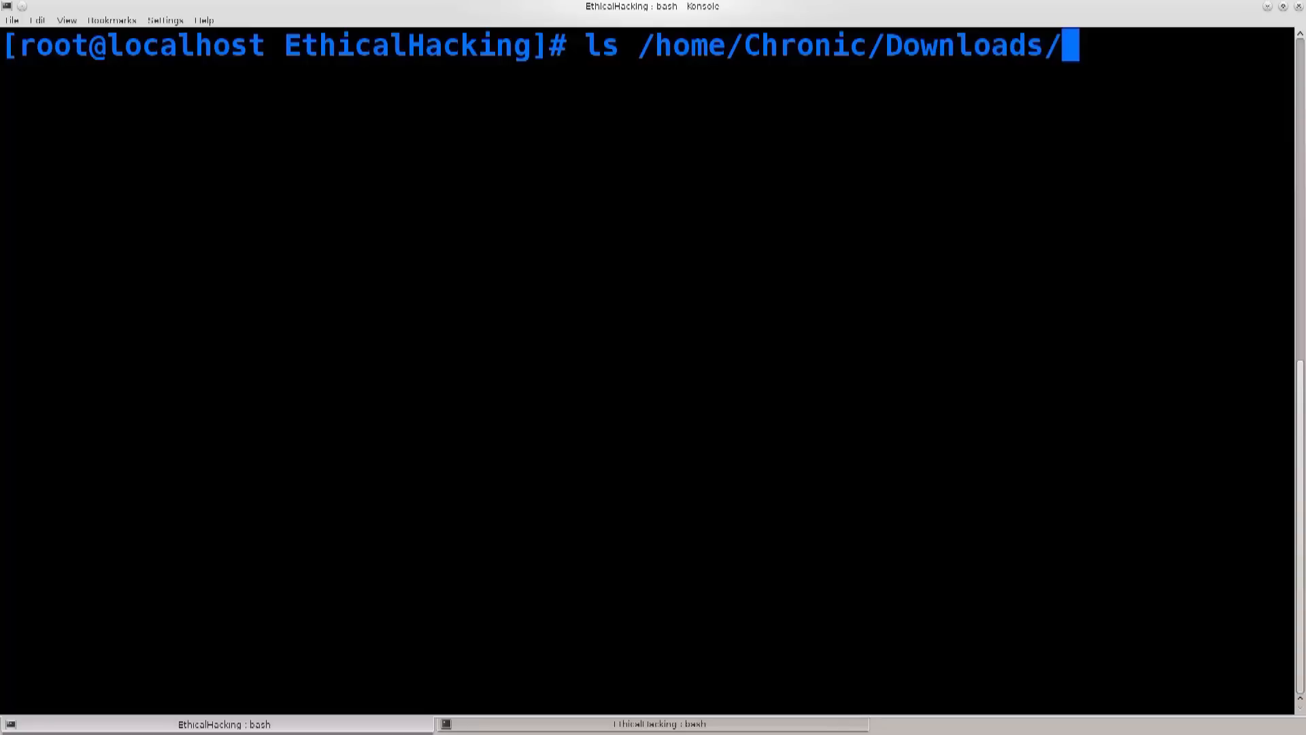
pyautogui.write('VirtualBox-4.3-4.3.22_98236_fedora18-1.x86_64.rpm')
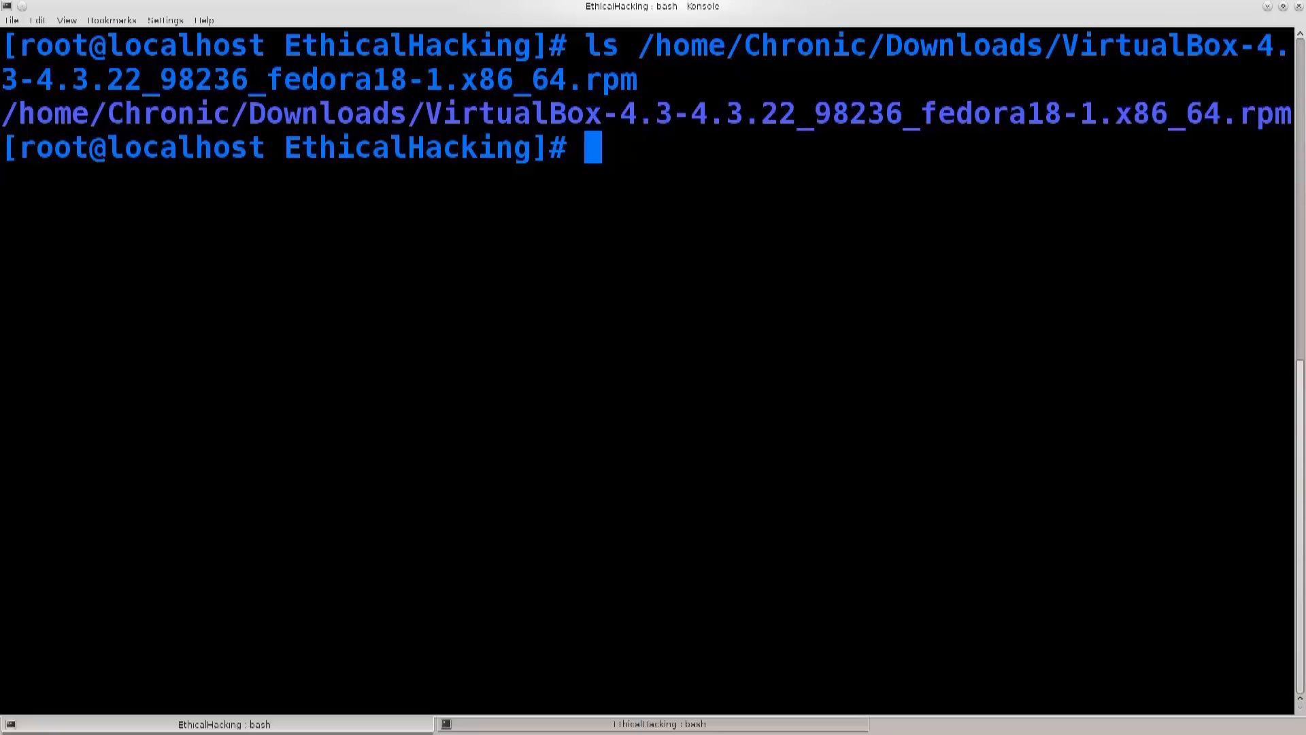
pyautogui.doubleClick(1264, 113)
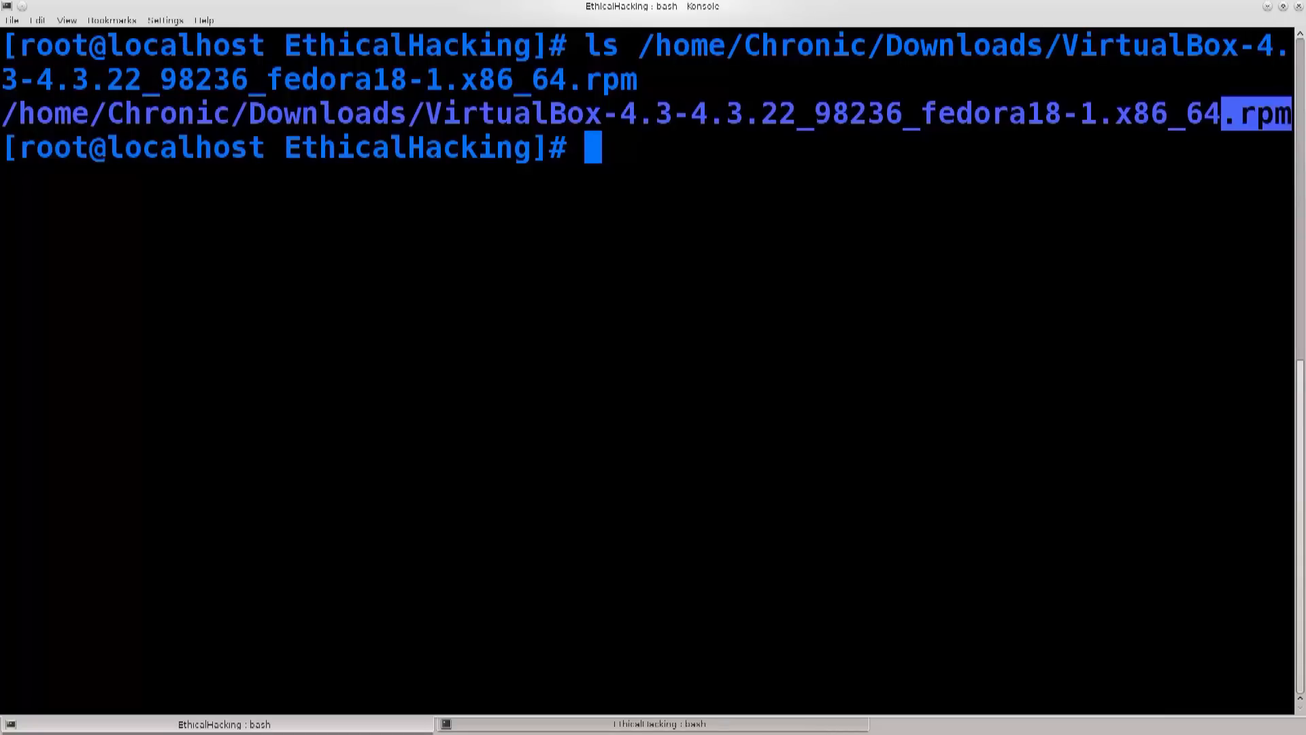
# Begin rpm -i with the path /home/Chronic/Downloads/ for the package.
pyautogui.write('r')
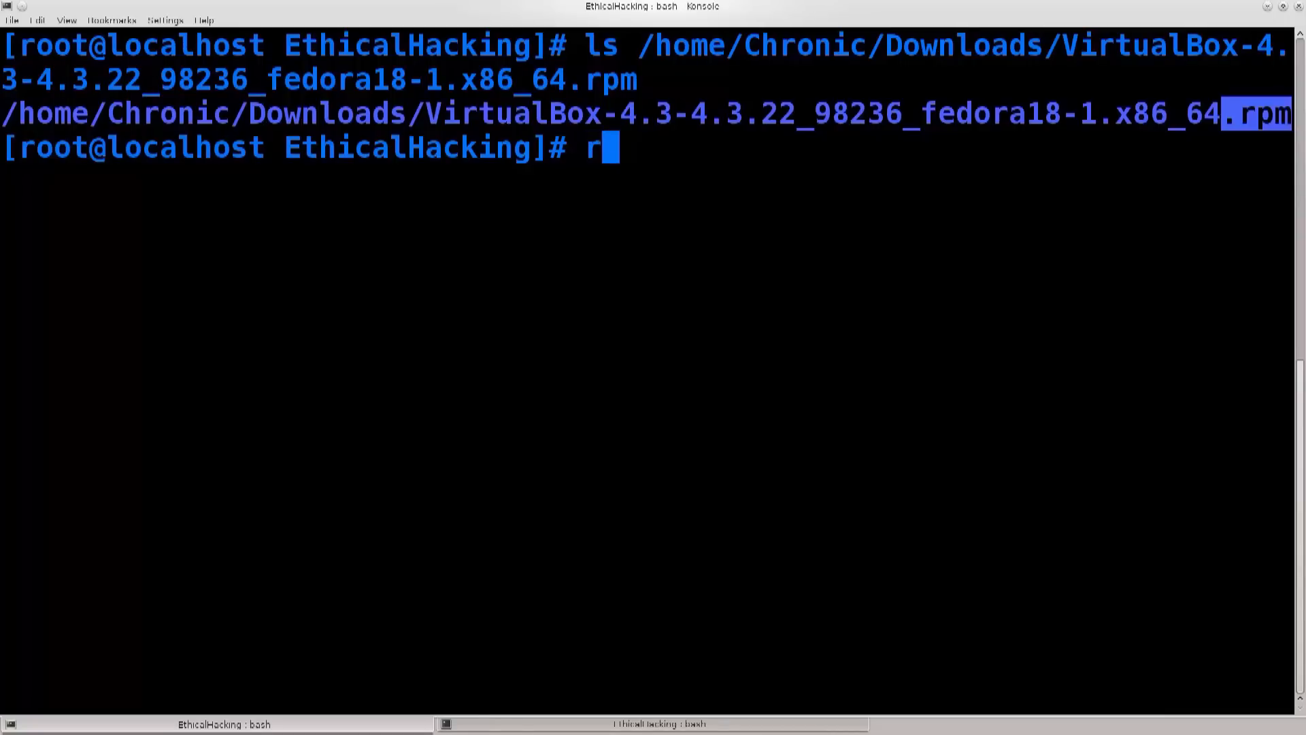
pyautogui.write('pm -i')
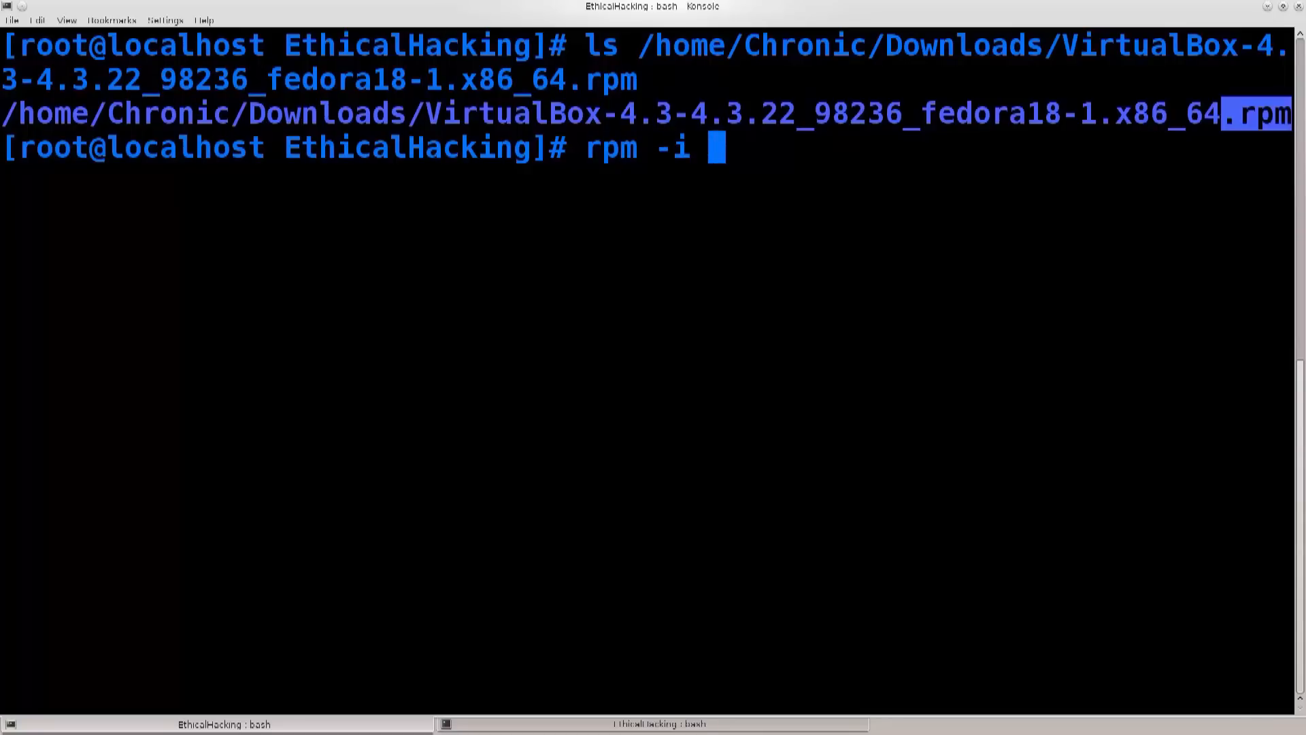
pyautogui.write('/home/')
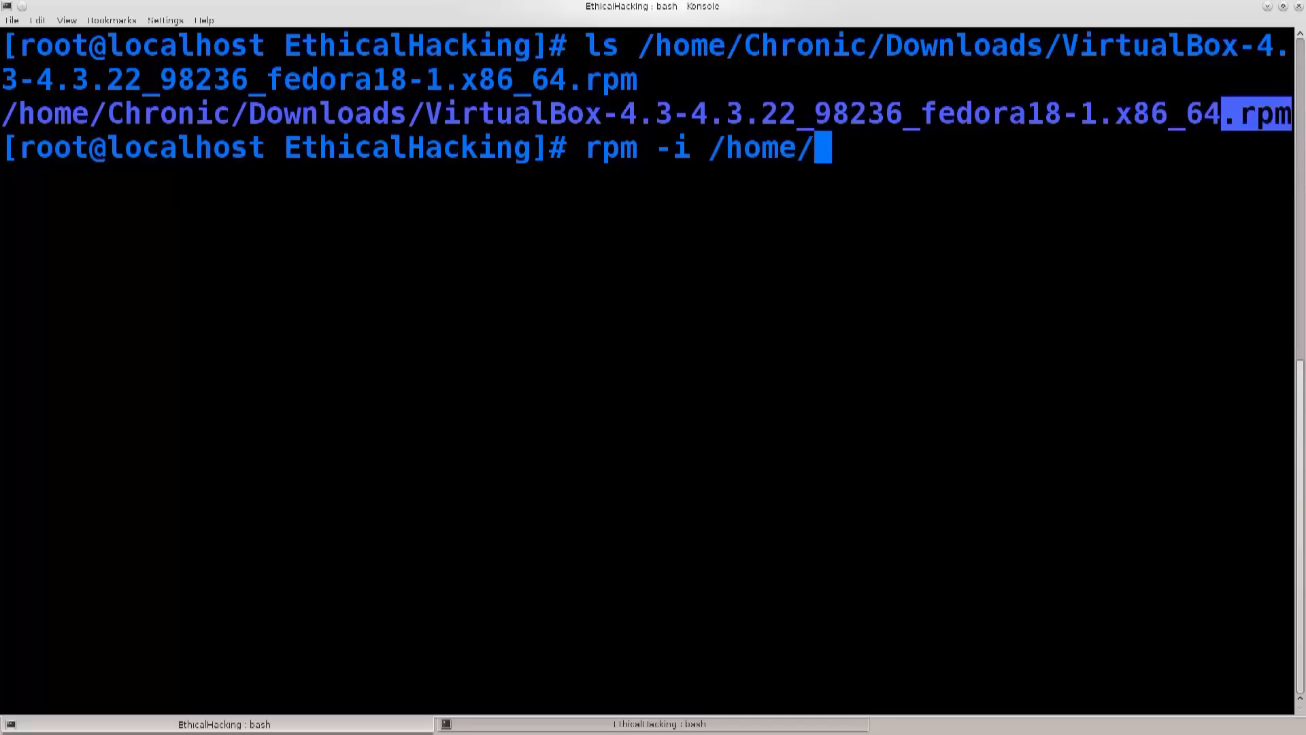
pyautogui.write('Chronic/')
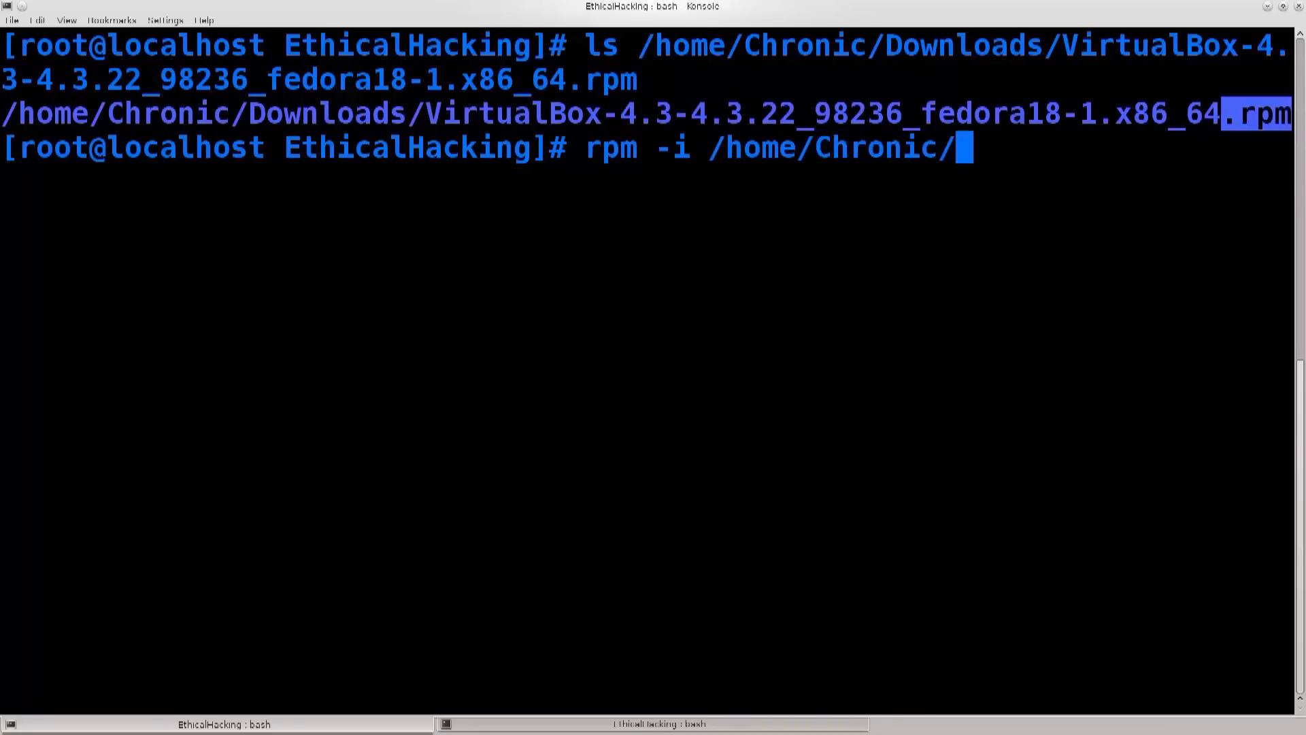
pyautogui.write('Downloads/')
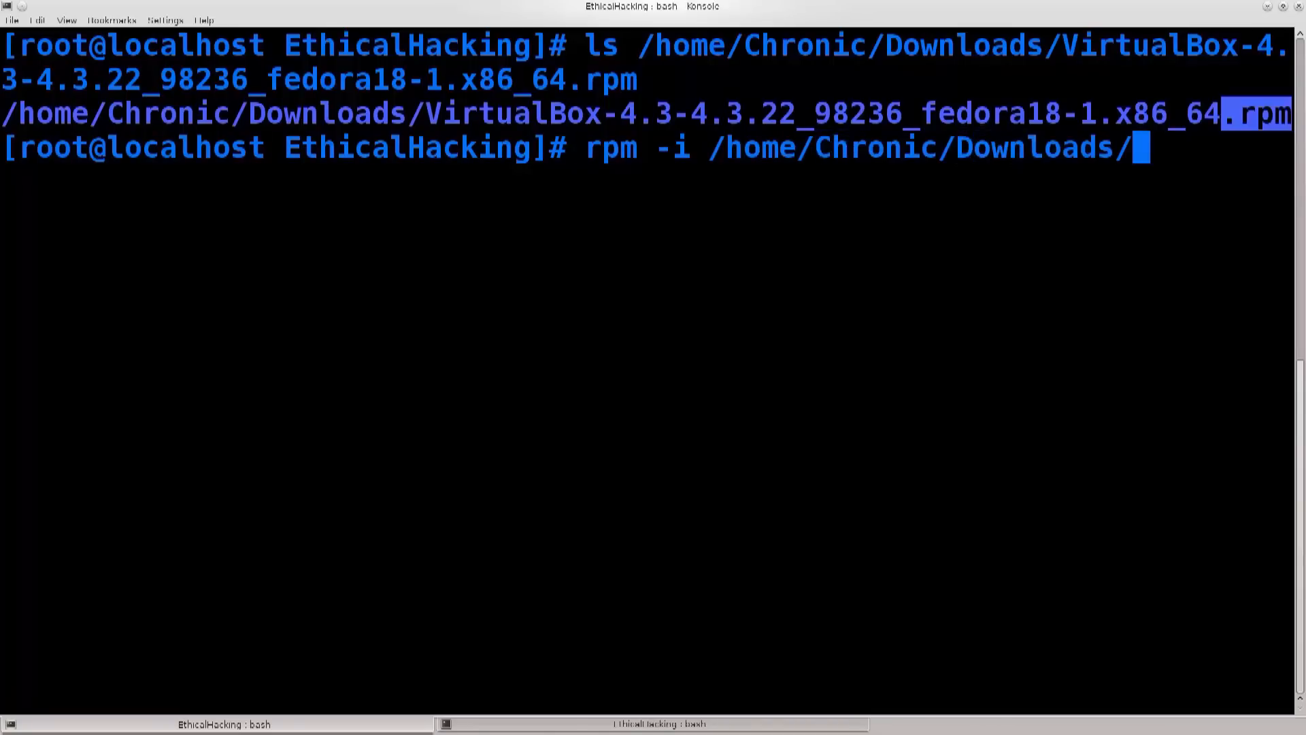